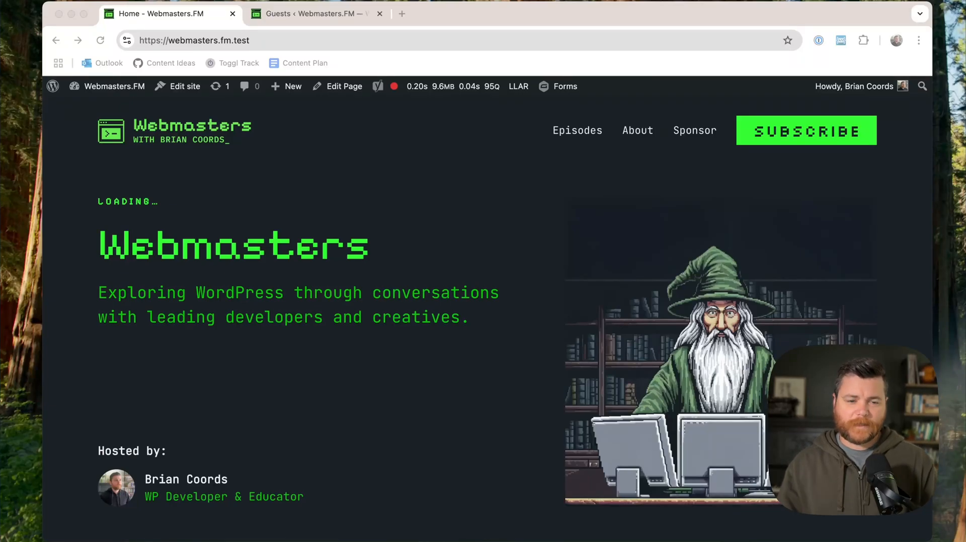
mouse_move(479, 151)
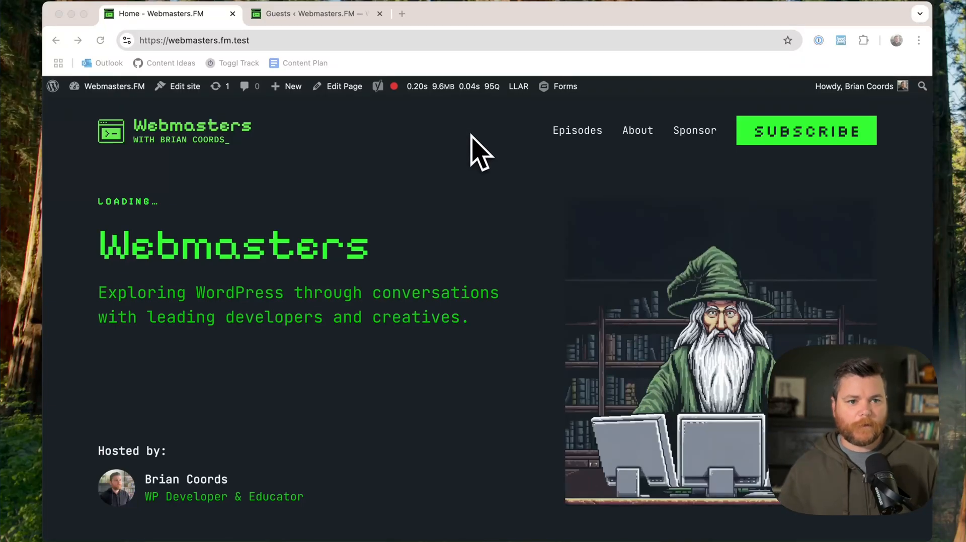
Step: Show the Podcasting > Guests admin list with its five guests and their headshots
scroll("down", 3)
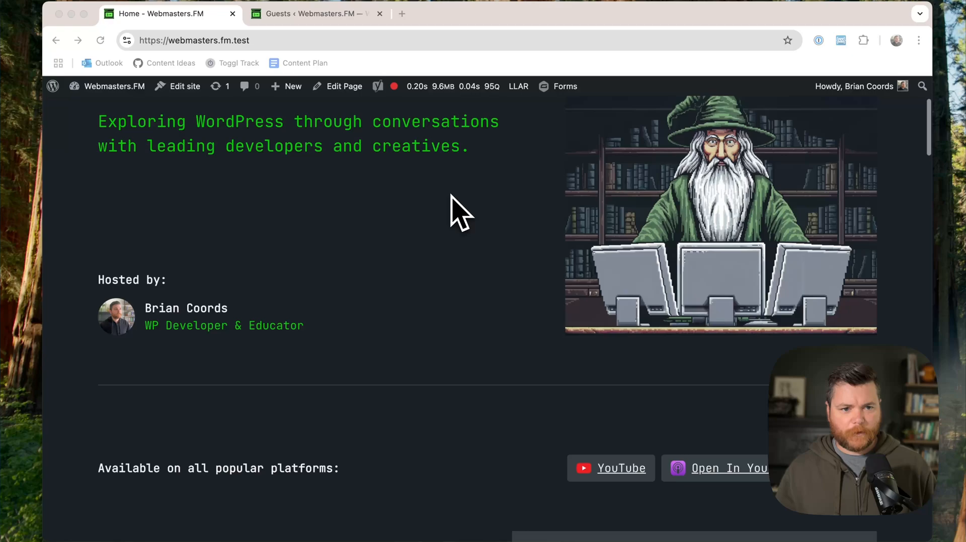
scroll("down", 3)
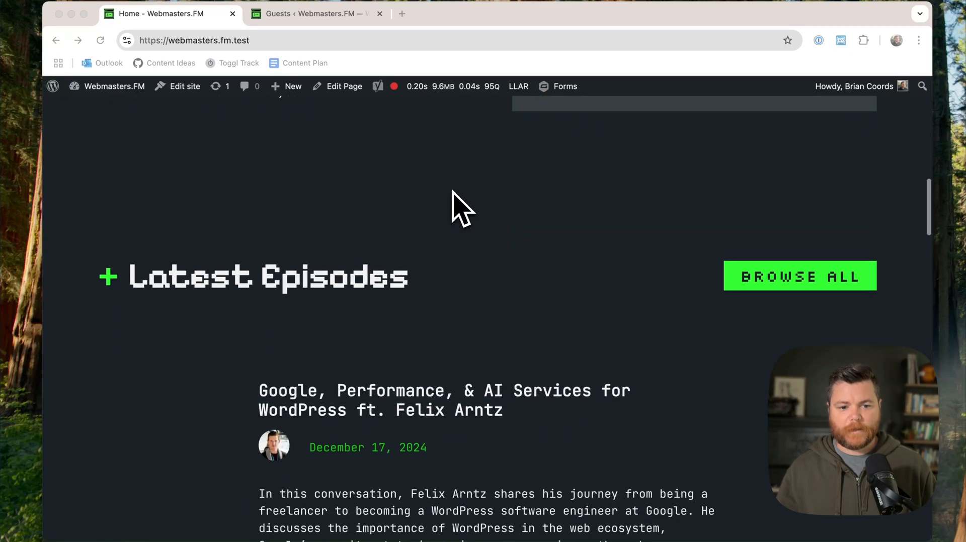
scroll("down", 3)
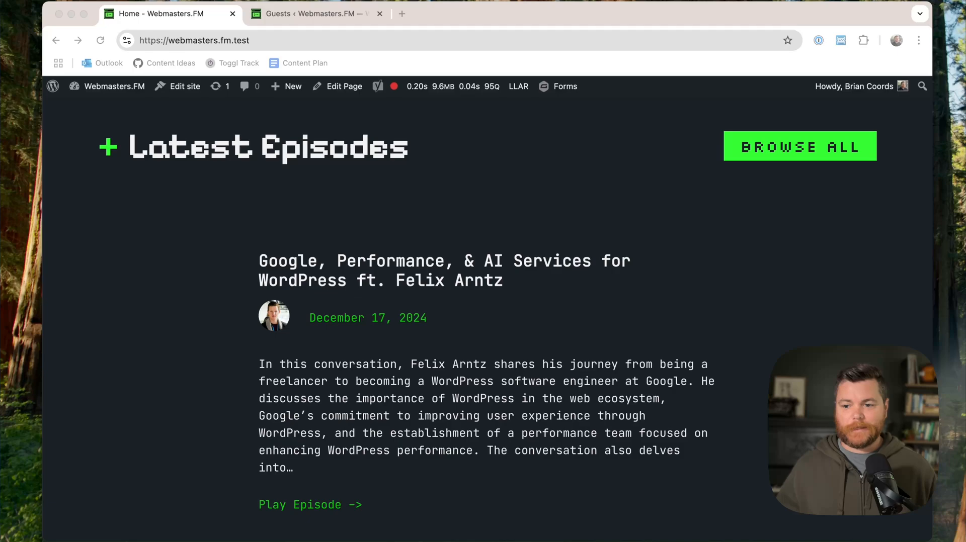
mouse_move(271, 324)
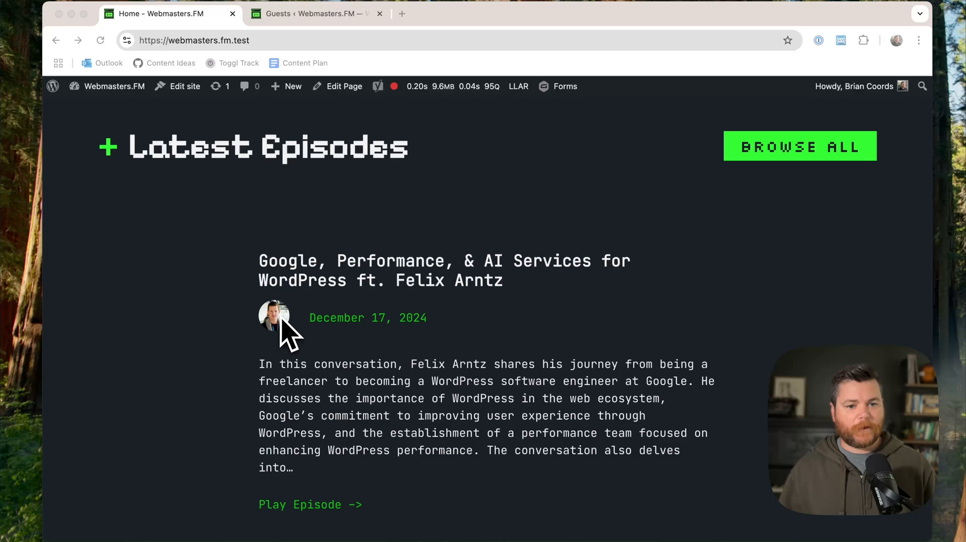
mouse_move(289, 302)
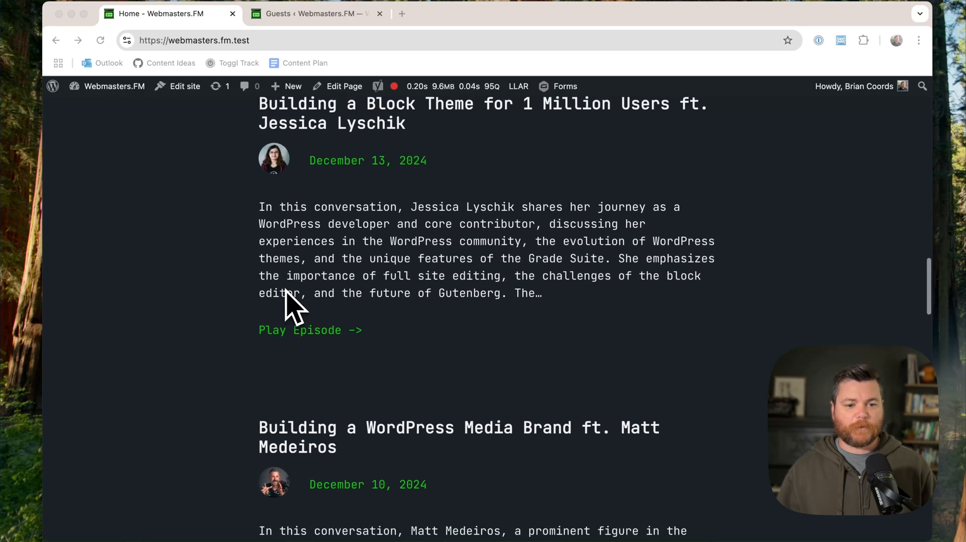
scroll("down", 3)
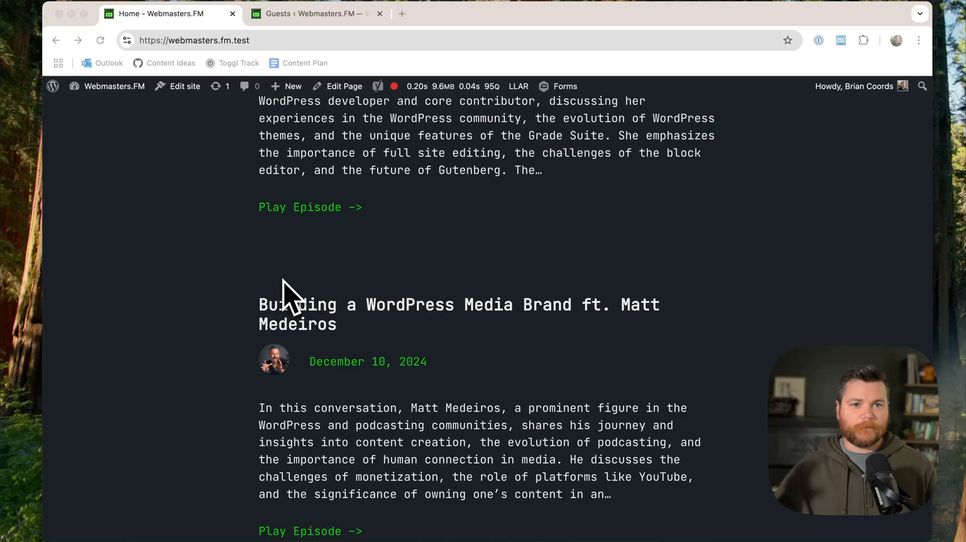
mouse_move(283, 271)
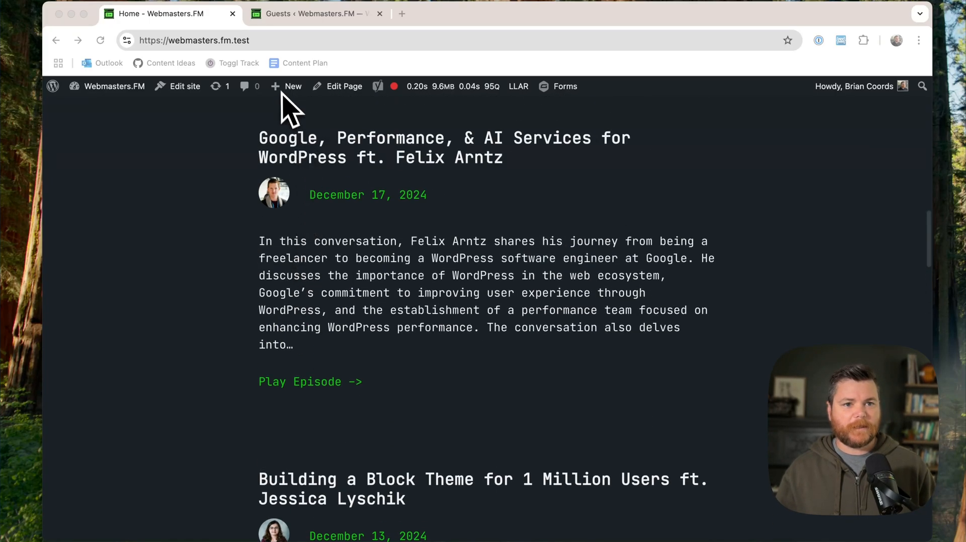
left_click(314, 13)
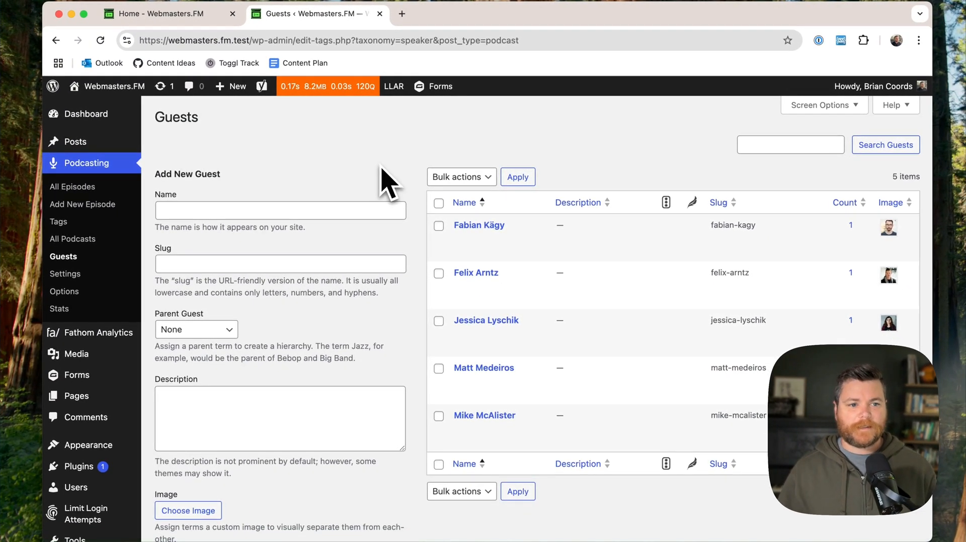
mouse_move(289, 277)
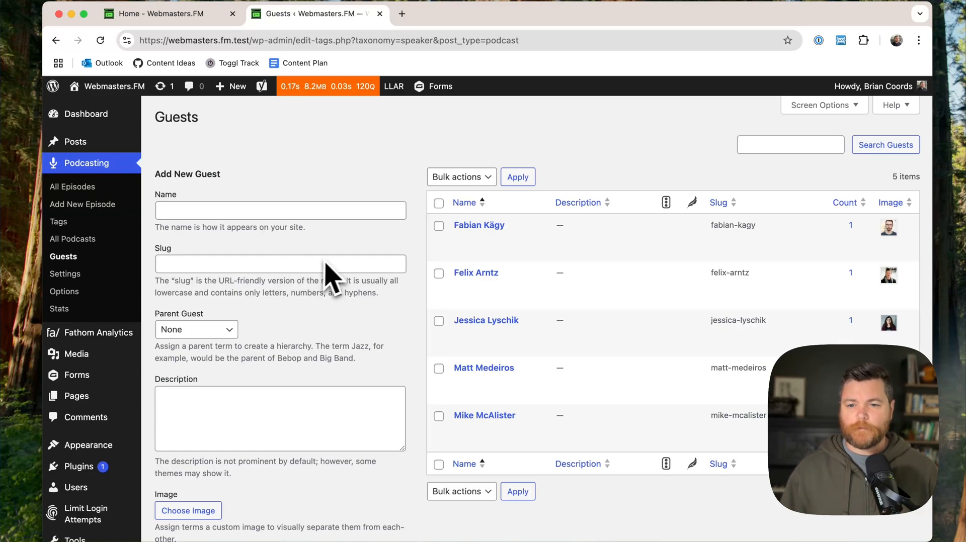
mouse_move(608, 190)
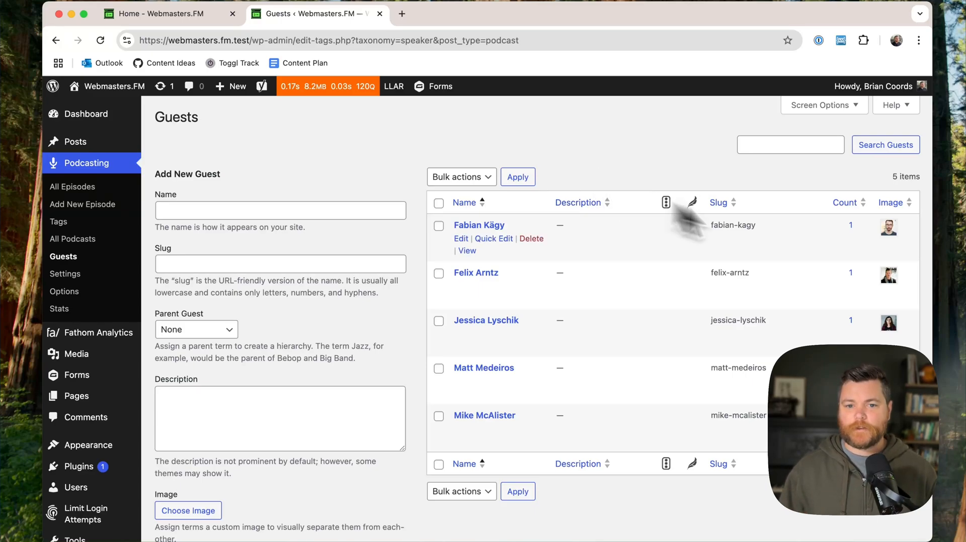
mouse_move(471, 272)
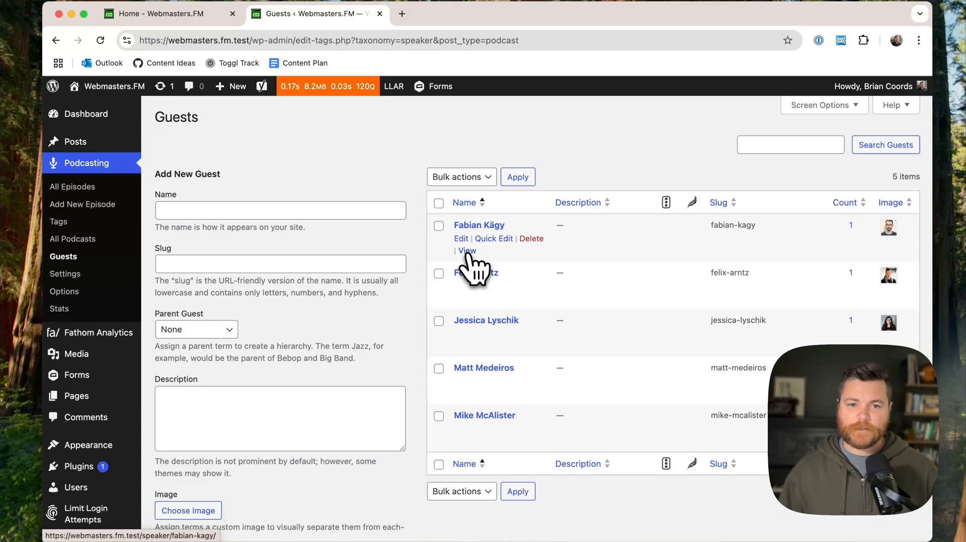
left_click(467, 251)
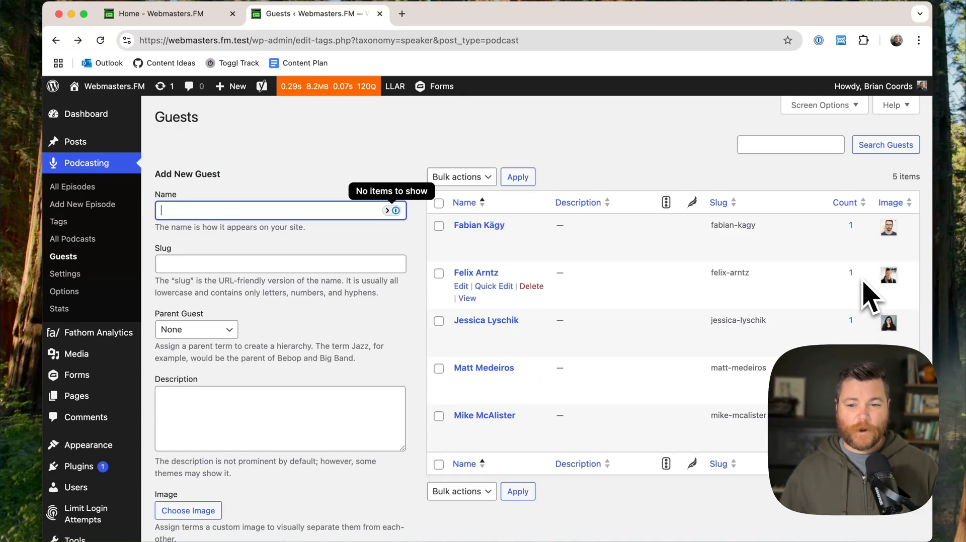
mouse_move(616, 231)
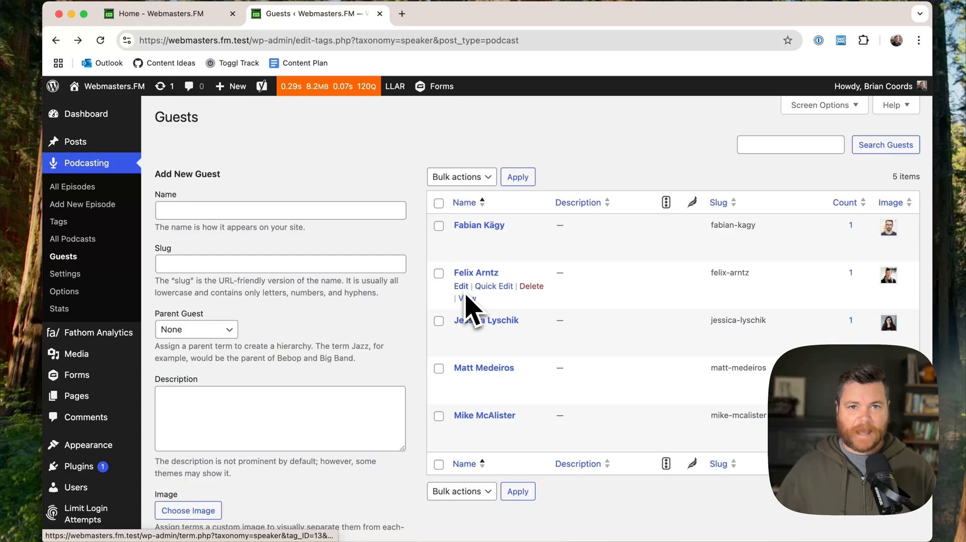
mouse_move(79, 467)
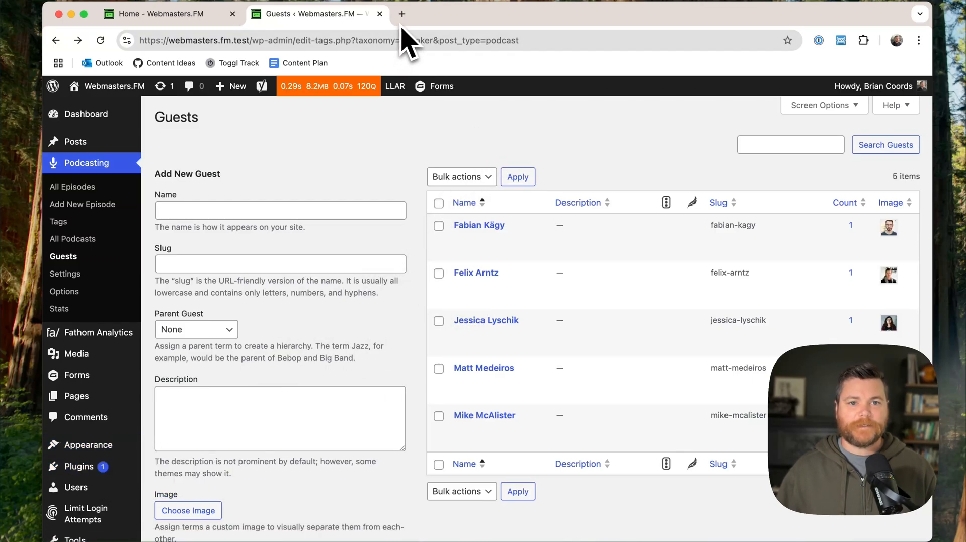
Step: Find the WP Term Images plugin on wordpress.org and read its description, dependencies and details
left_click(401, 13)
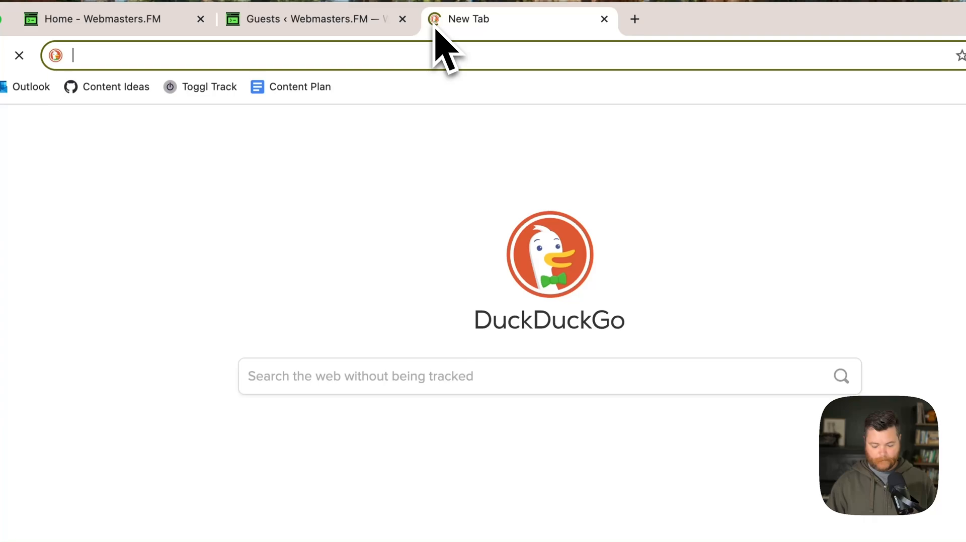
type("wp term im")
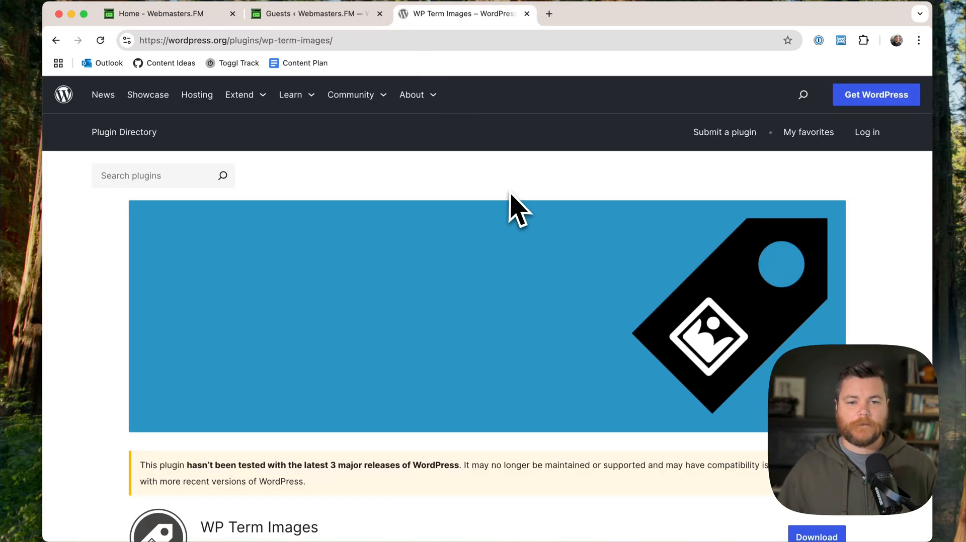
scroll("down", 3)
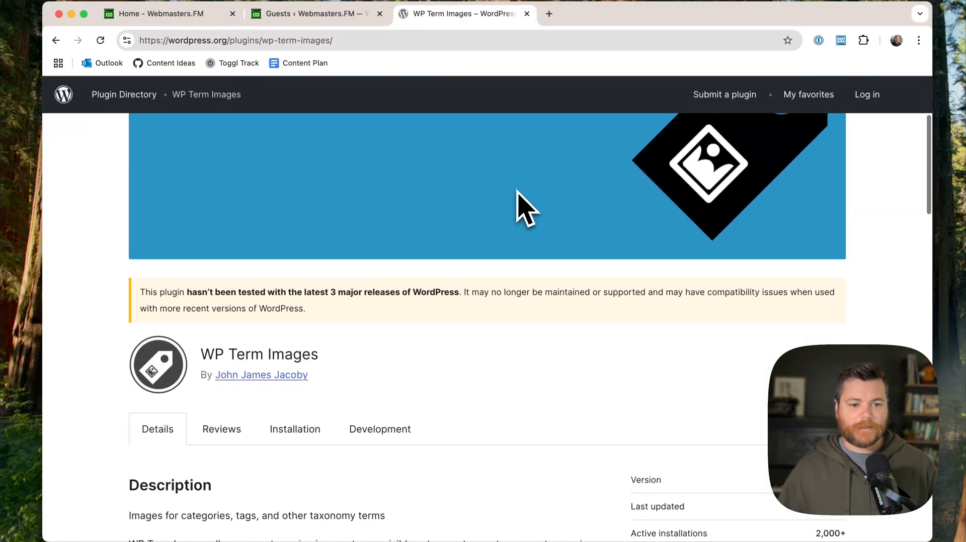
scroll("down", 3)
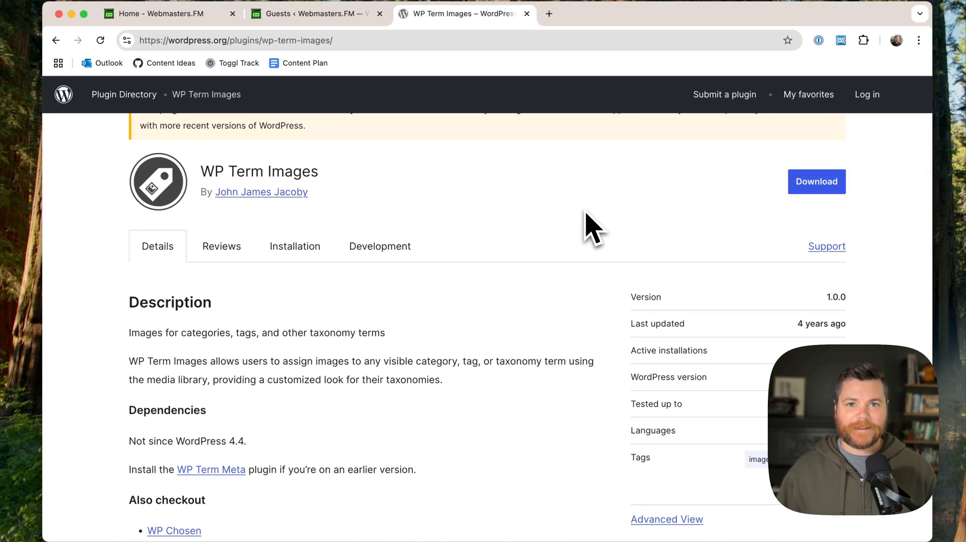
mouse_move(580, 234)
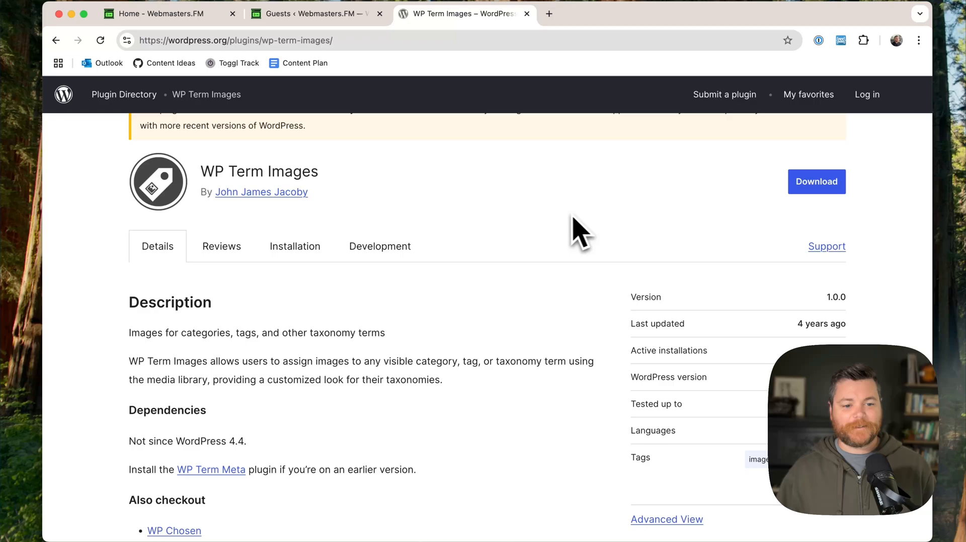
scroll("down", 3)
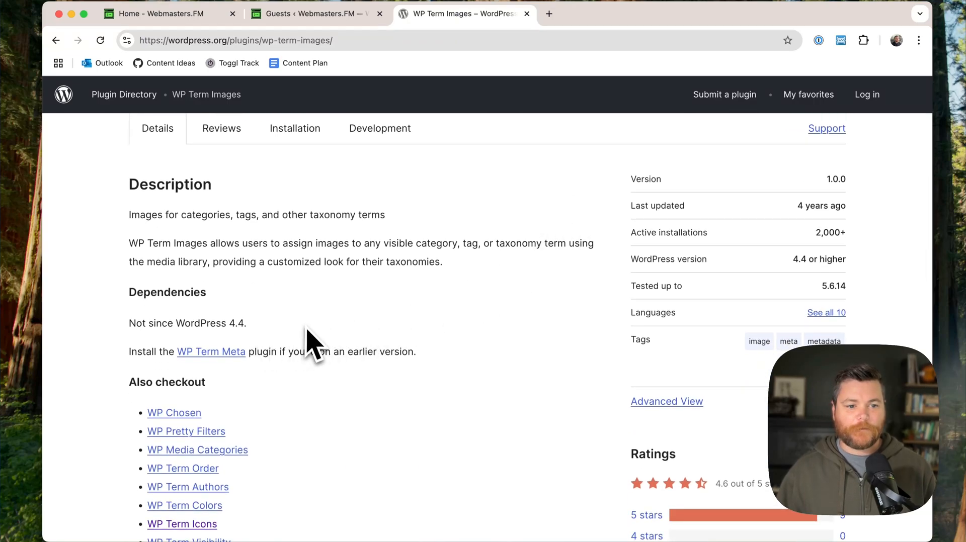
scroll("down", 3)
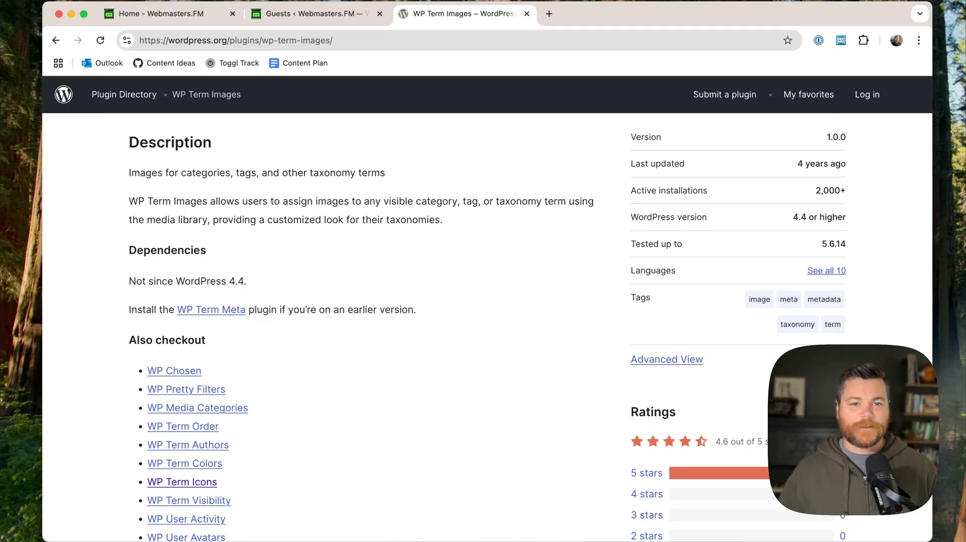
mouse_move(263, 306)
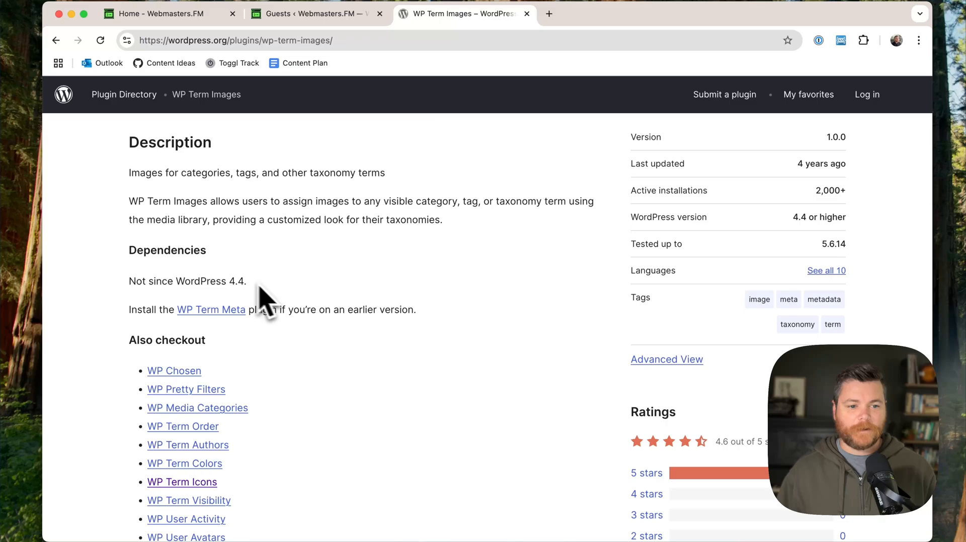
scroll("down", 3)
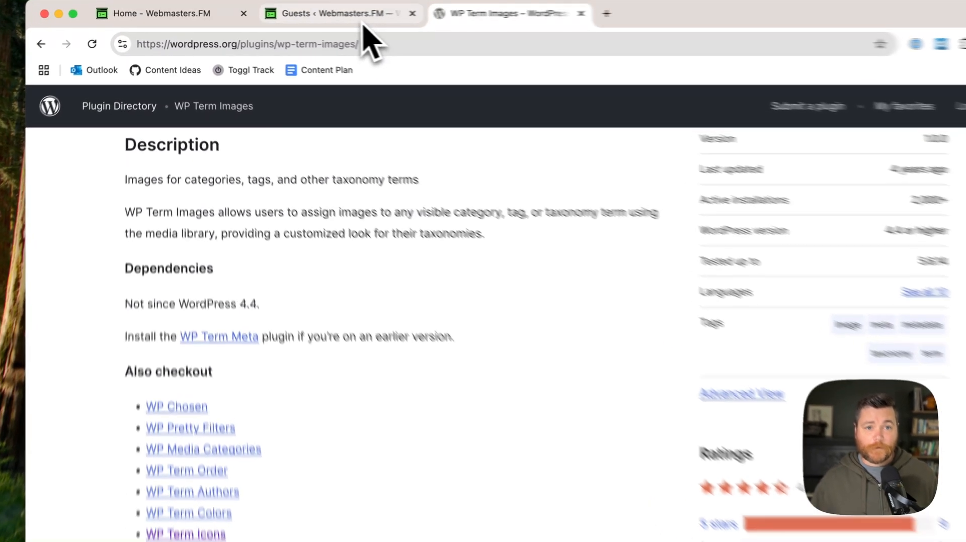
Step: Return to the Guests admin list showing each guest's term image
left_click(339, 13)
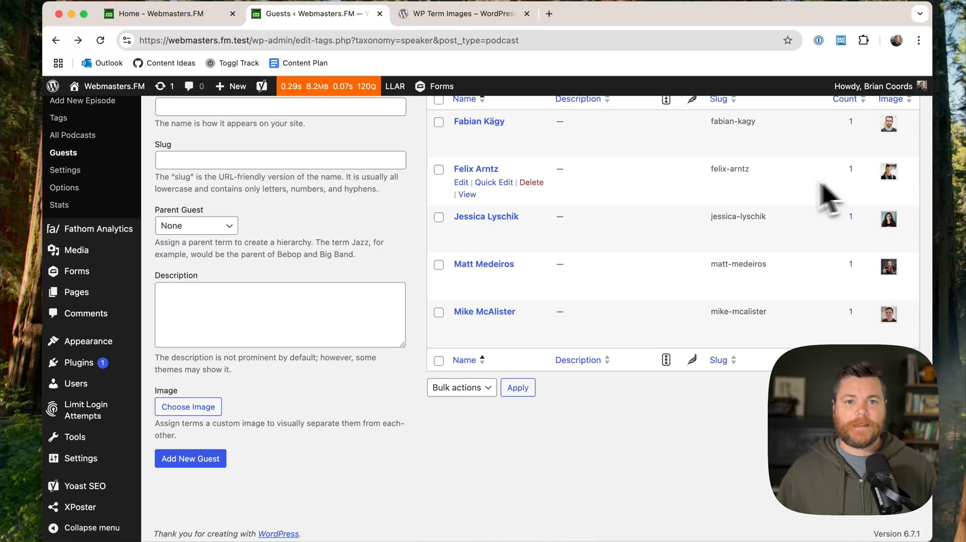
mouse_move(750, 197)
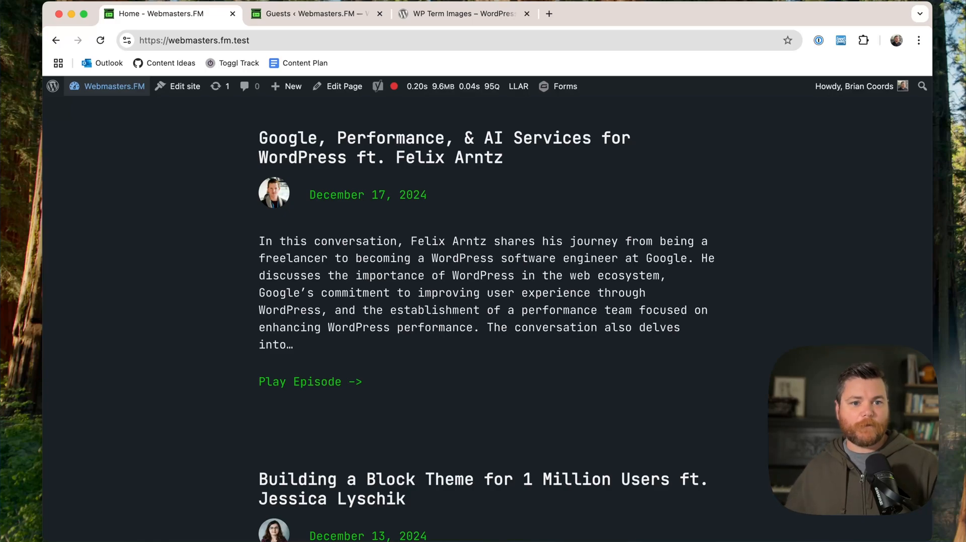
mouse_move(289, 208)
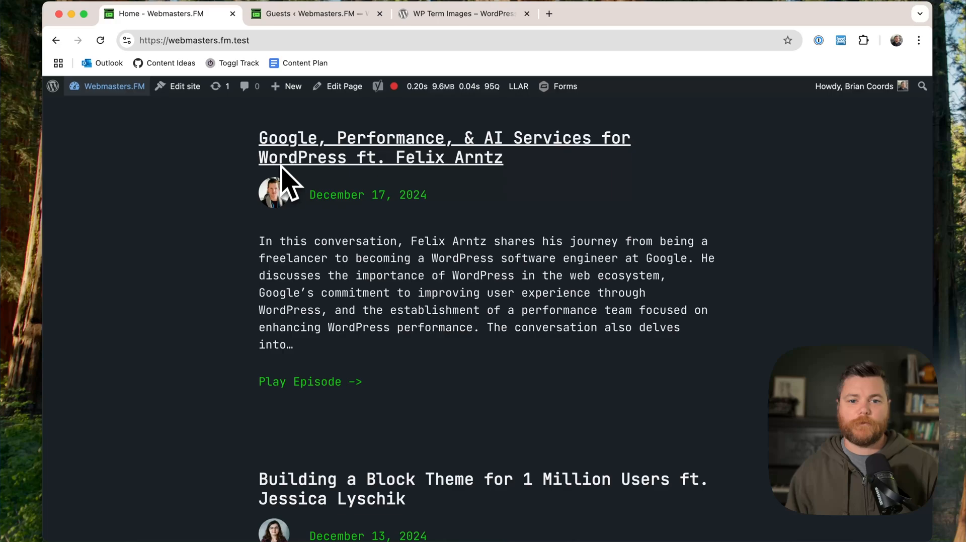
mouse_move(290, 203)
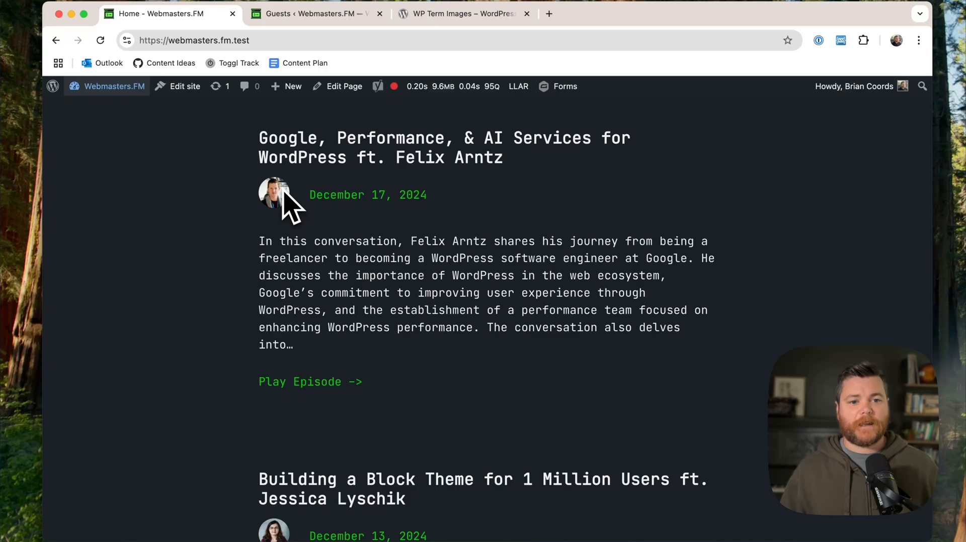
mouse_move(302, 212)
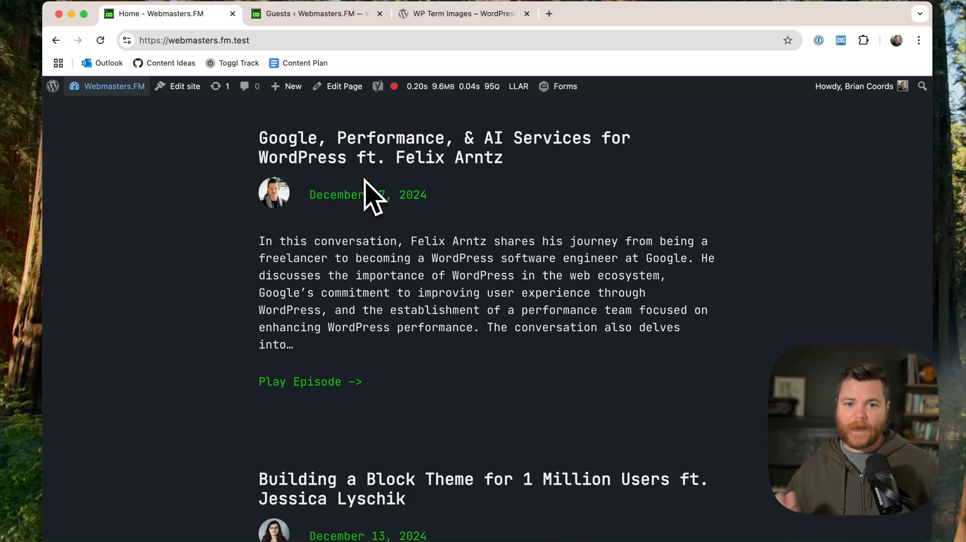
mouse_move(336, 202)
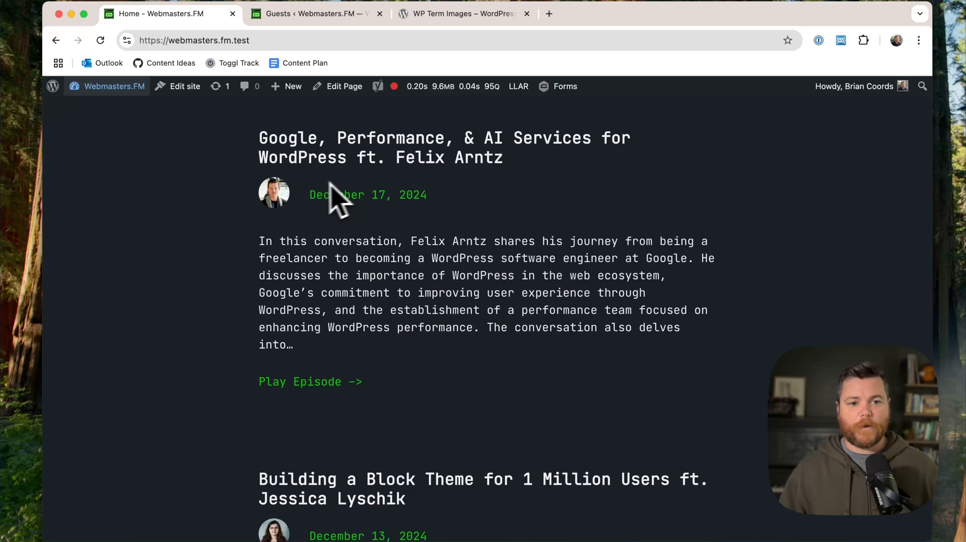
mouse_move(411, 197)
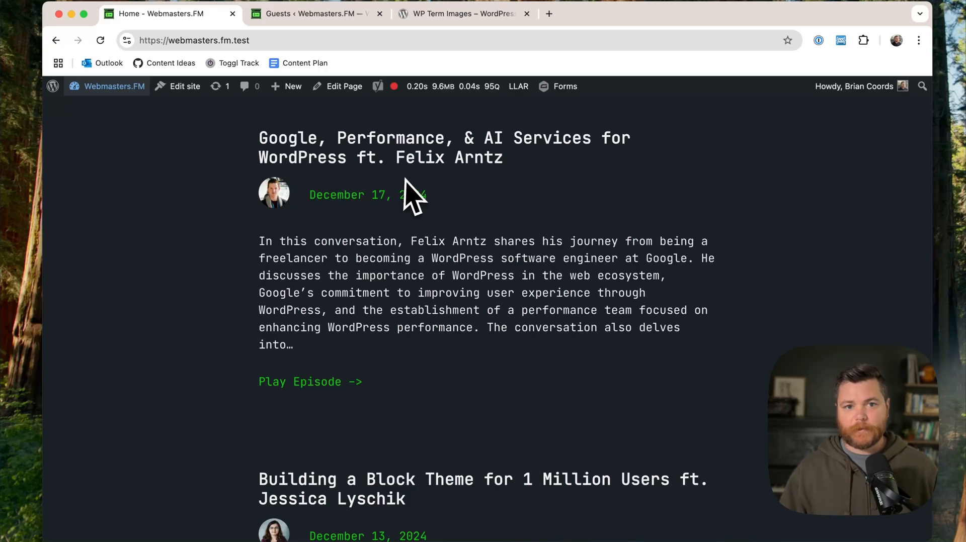
mouse_move(412, 209)
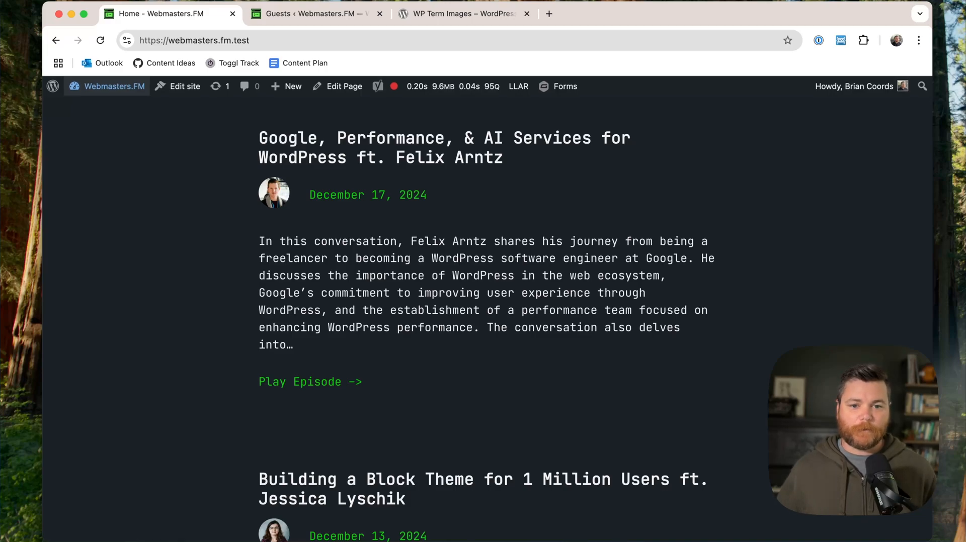
mouse_move(345, 200)
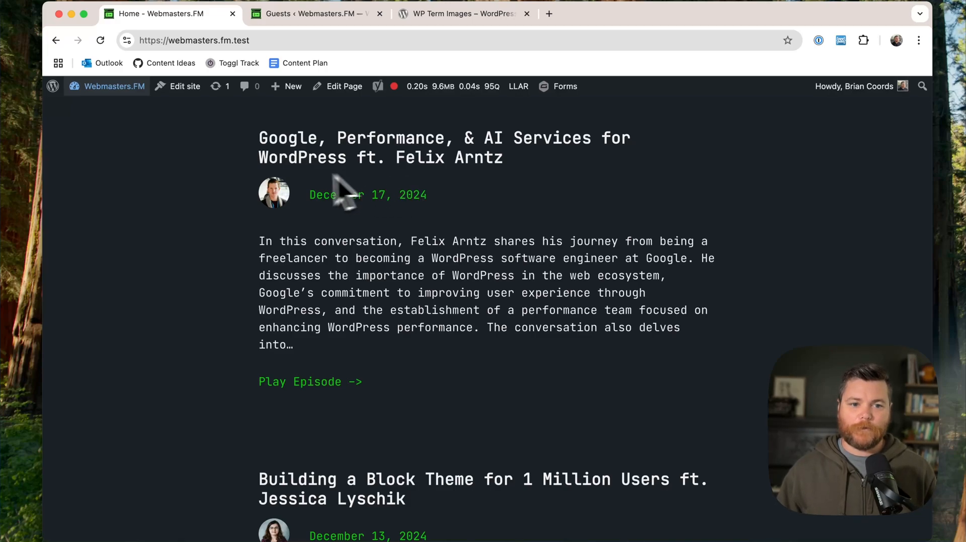
mouse_move(287, 221)
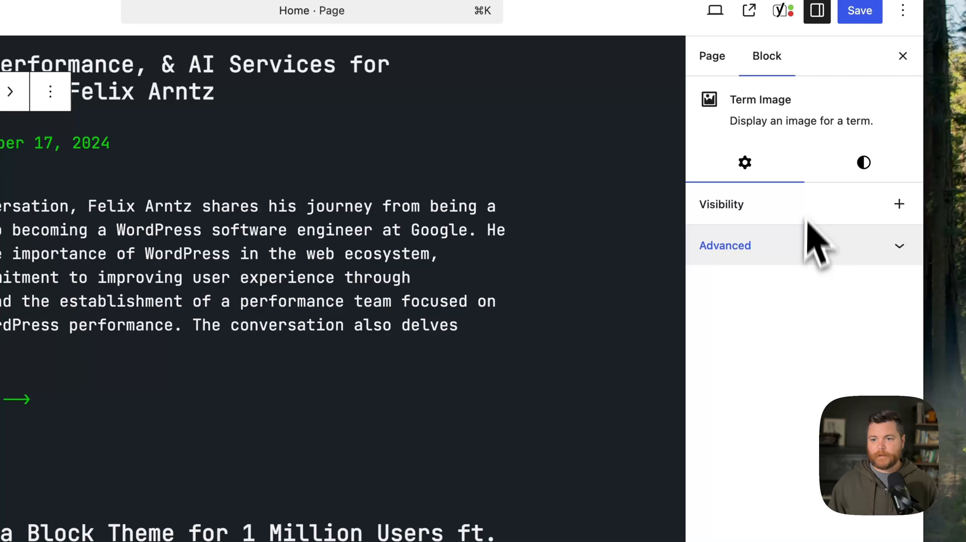
Step: Show the Term Image block's Styles settings with its Dimensions options
left_click(863, 163)
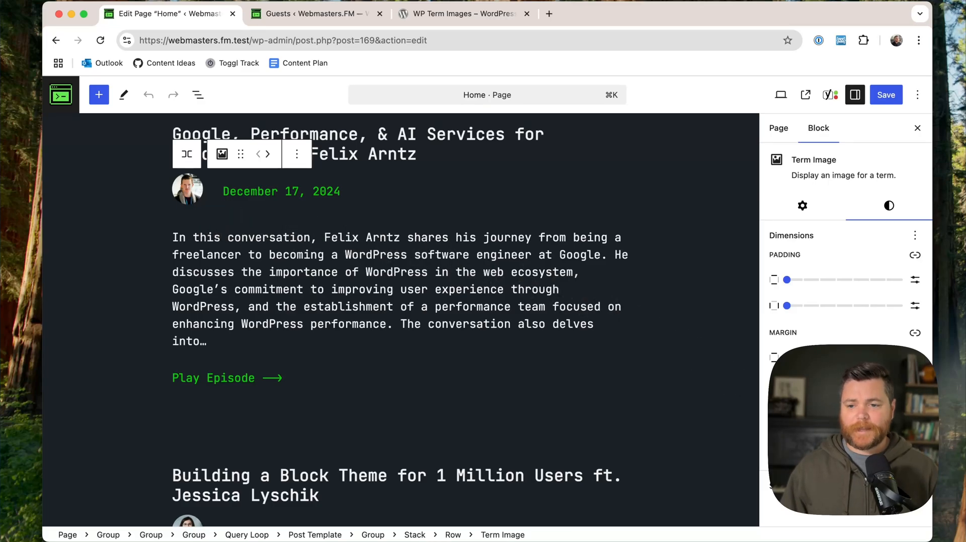
mouse_move(862, 284)
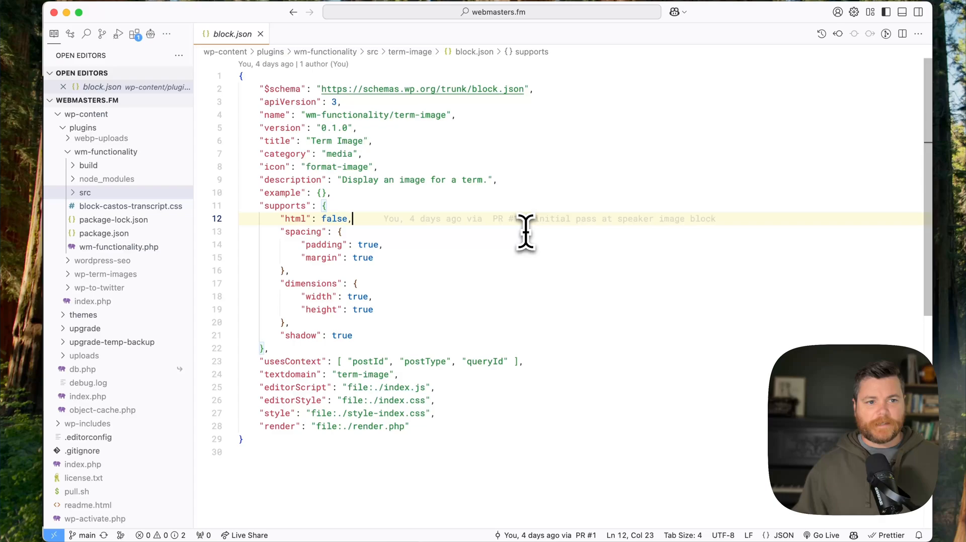
mouse_move(531, 299)
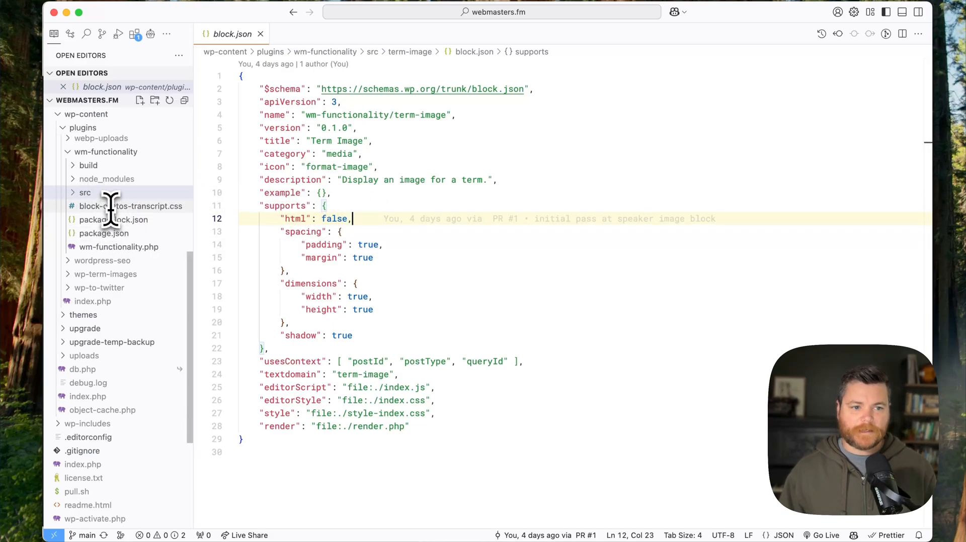
mouse_move(536, 209)
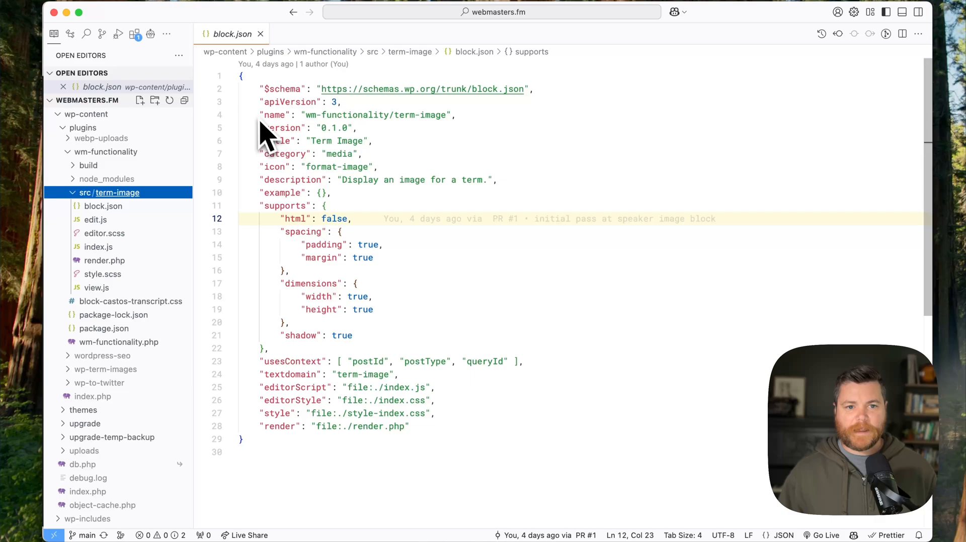
mouse_move(342, 169)
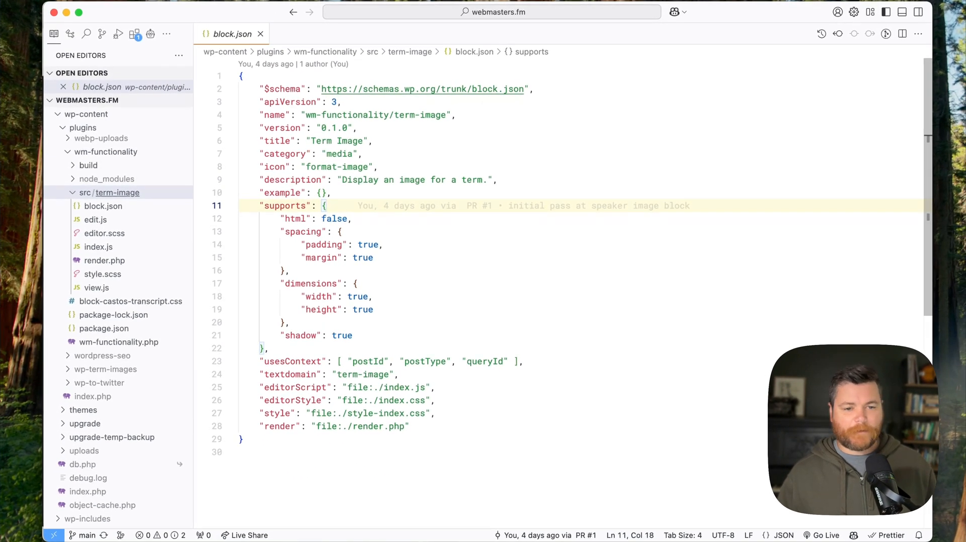
mouse_move(406, 206)
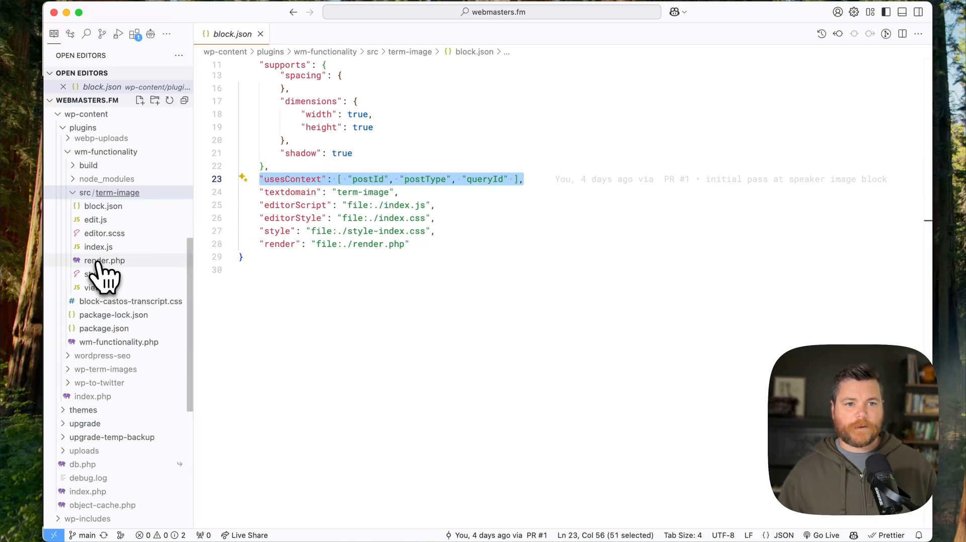
Step: Open render.php under src/term-image, the block's server render template
left_click(103, 261)
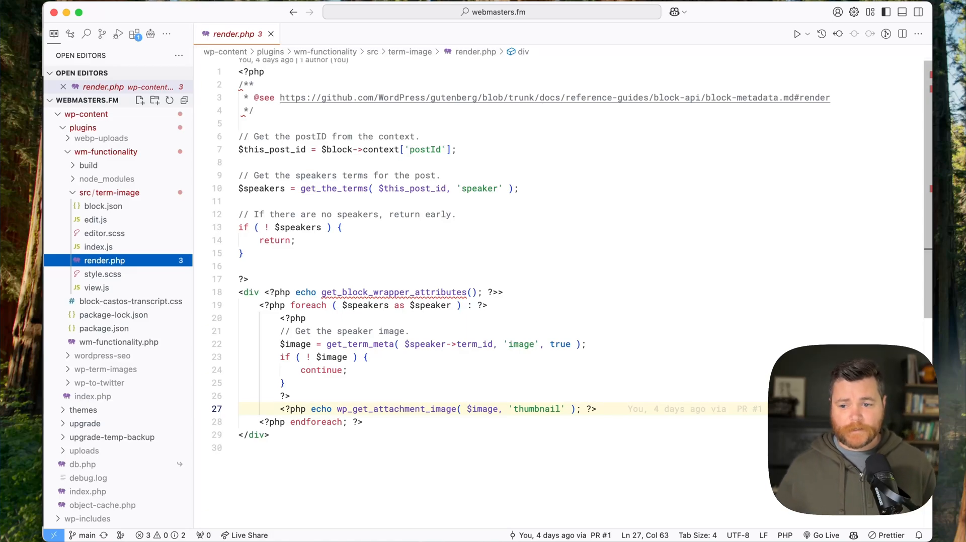
mouse_move(470, 203)
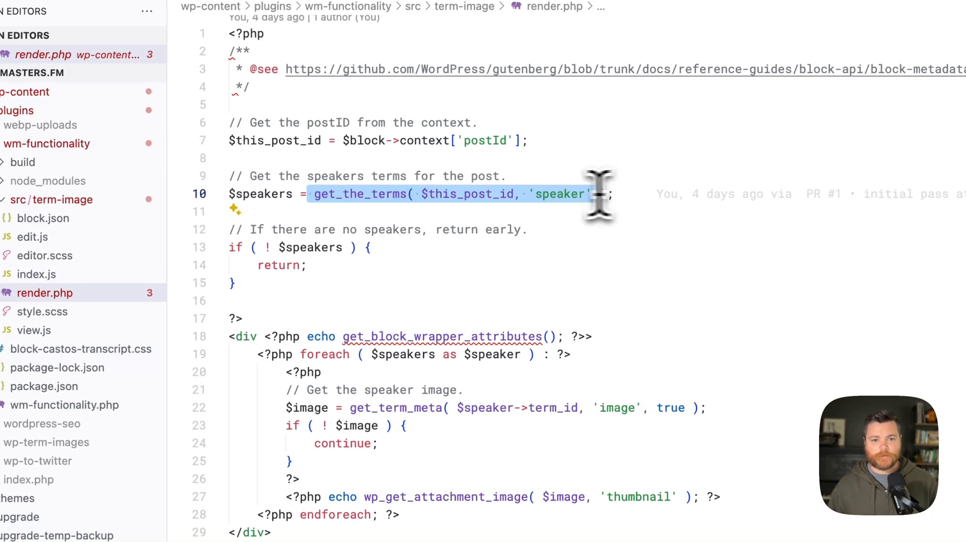
mouse_move(489, 194)
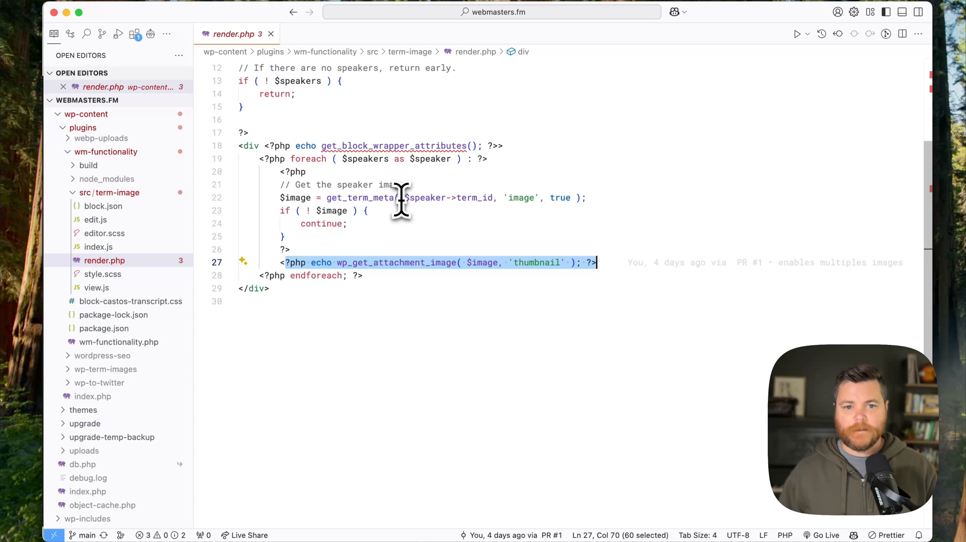
mouse_move(369, 198)
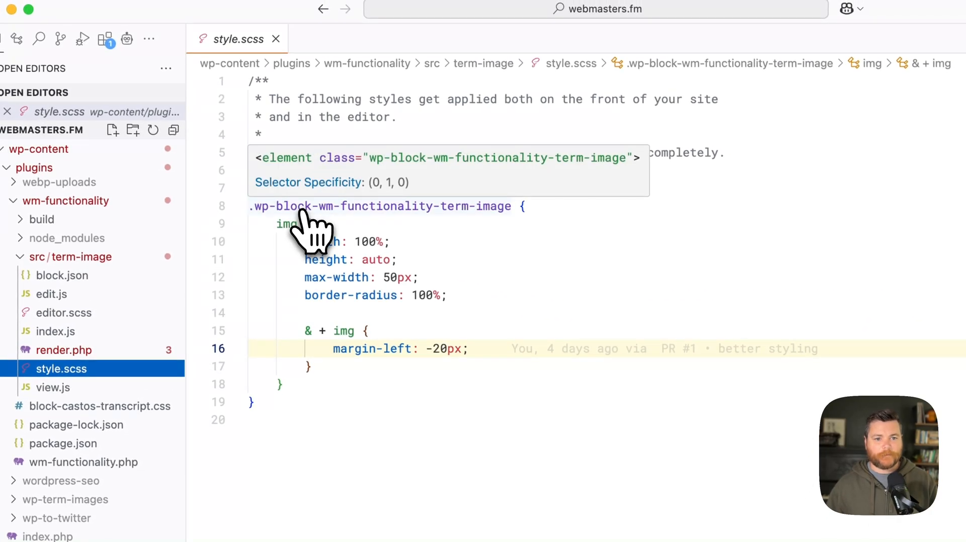
mouse_move(369, 242)
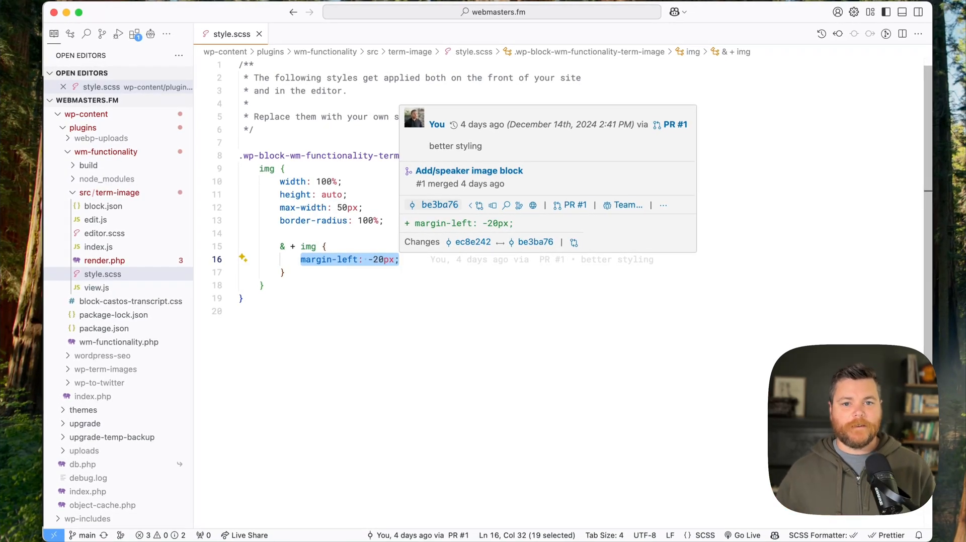
mouse_move(399, 262)
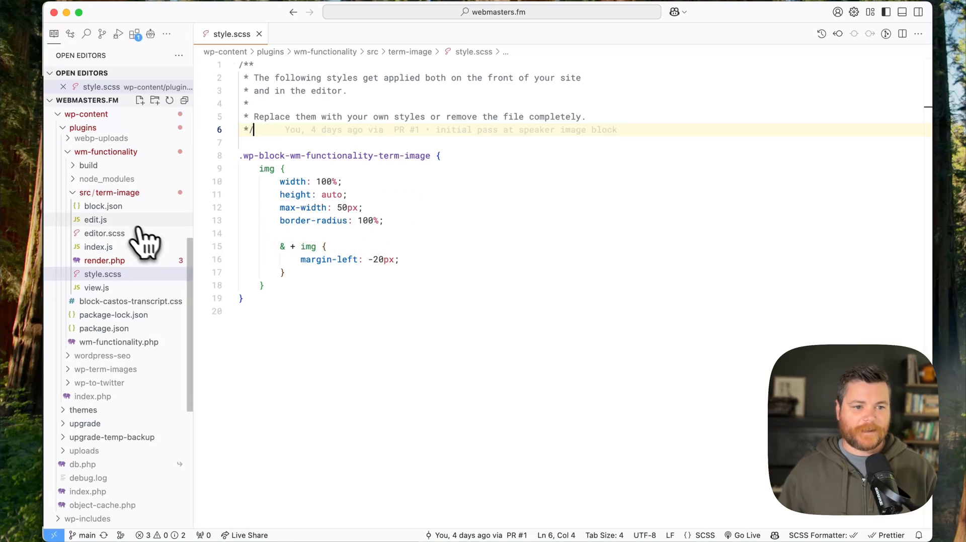
Step: Open the Term Image block's edit.js editor script
left_click(95, 220)
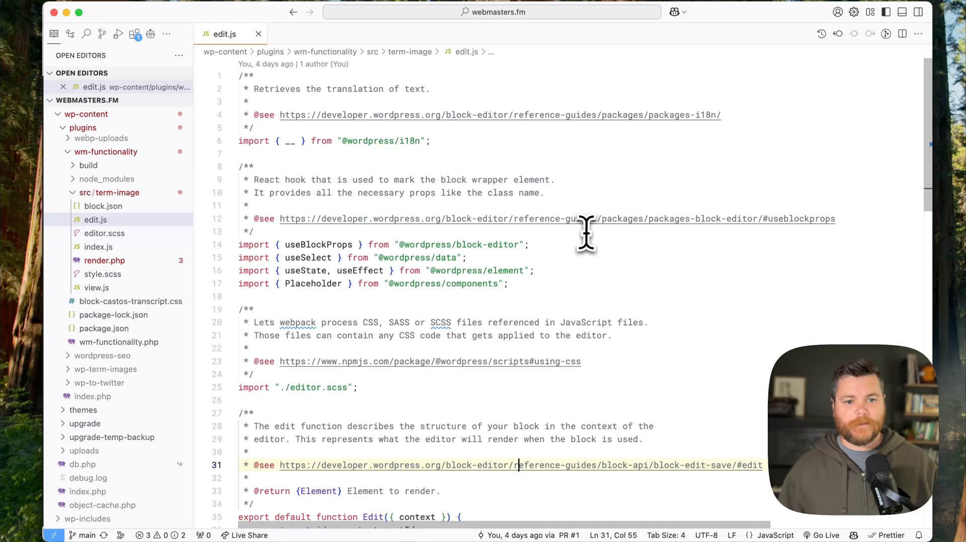
scroll("down", 3)
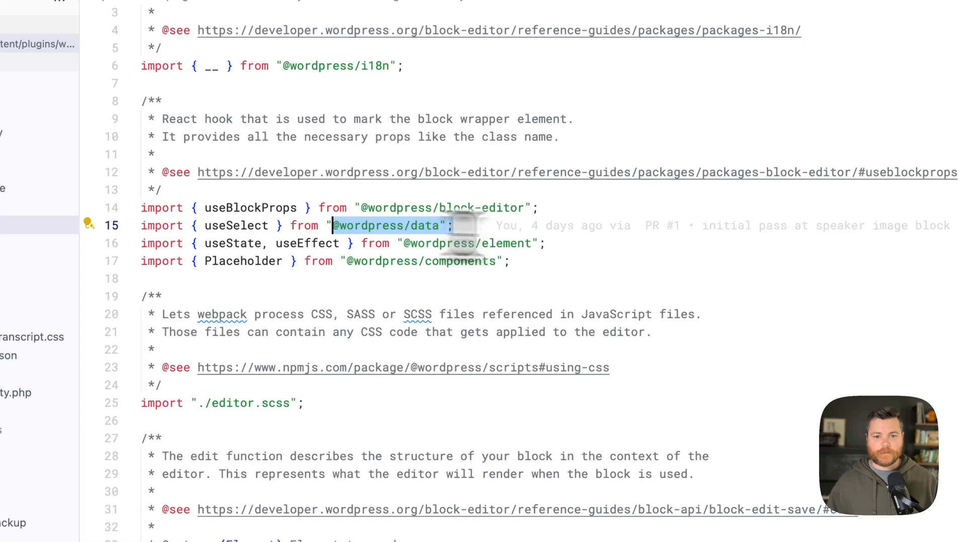
double_click(255, 224)
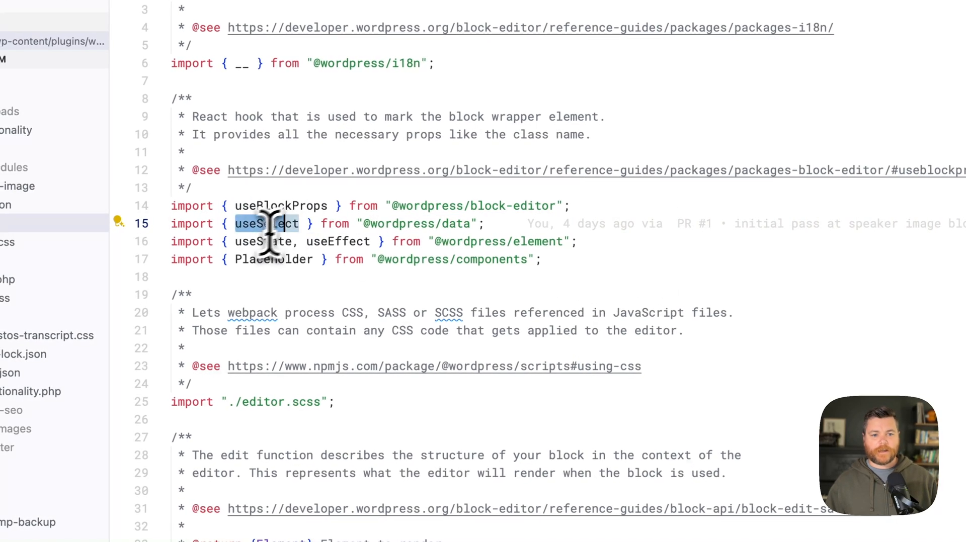
double_click(339, 241)
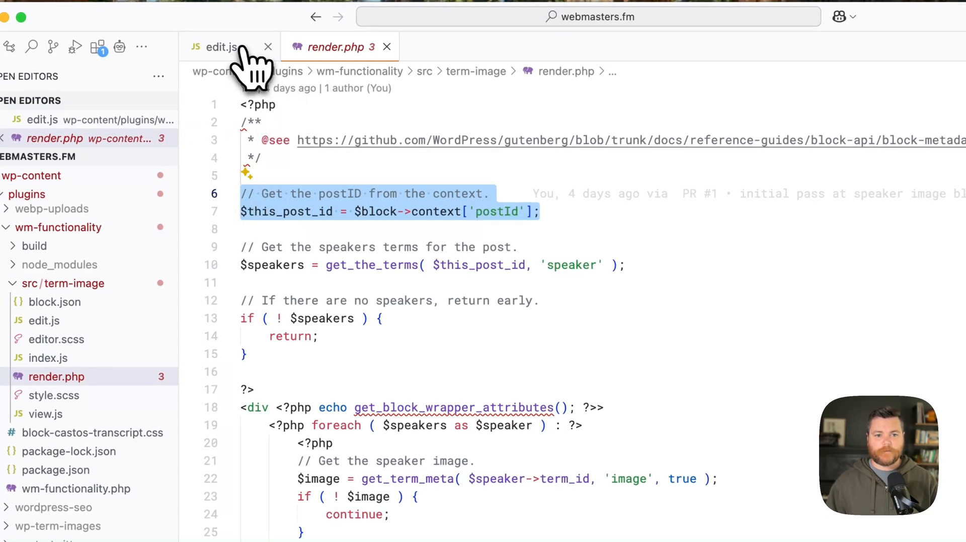
Step: In edit.js, highlight the postId from block context and the empty imageUrls initial state
left_click(220, 47)
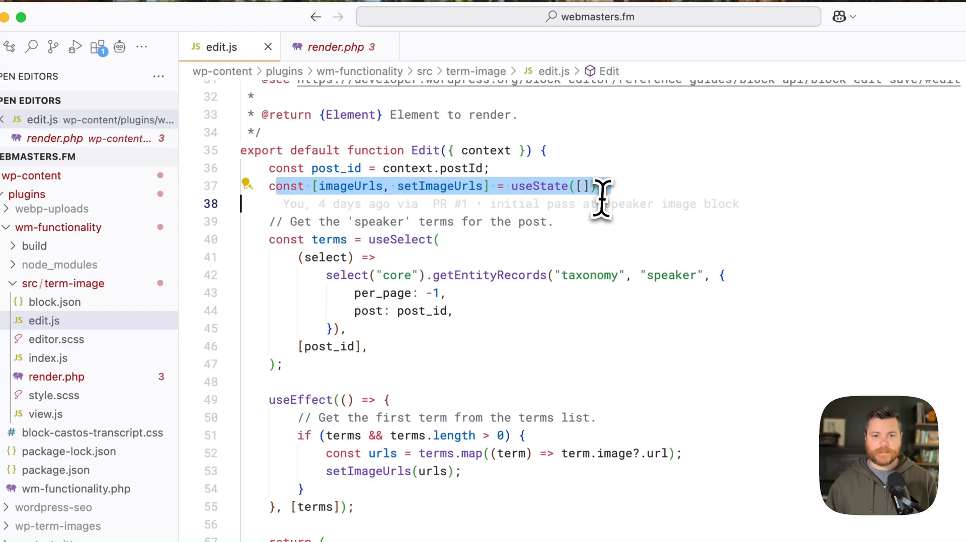
mouse_move(601, 186)
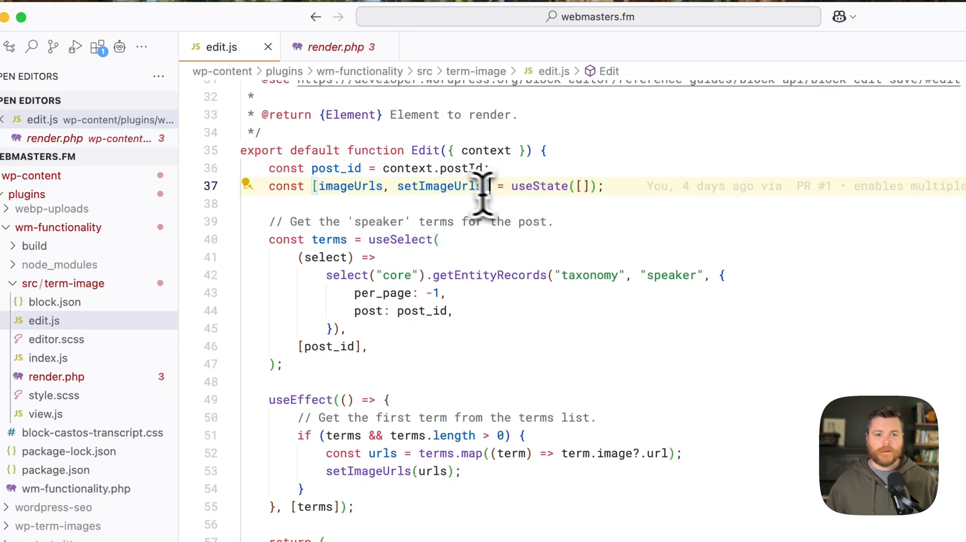
double_click(348, 186)
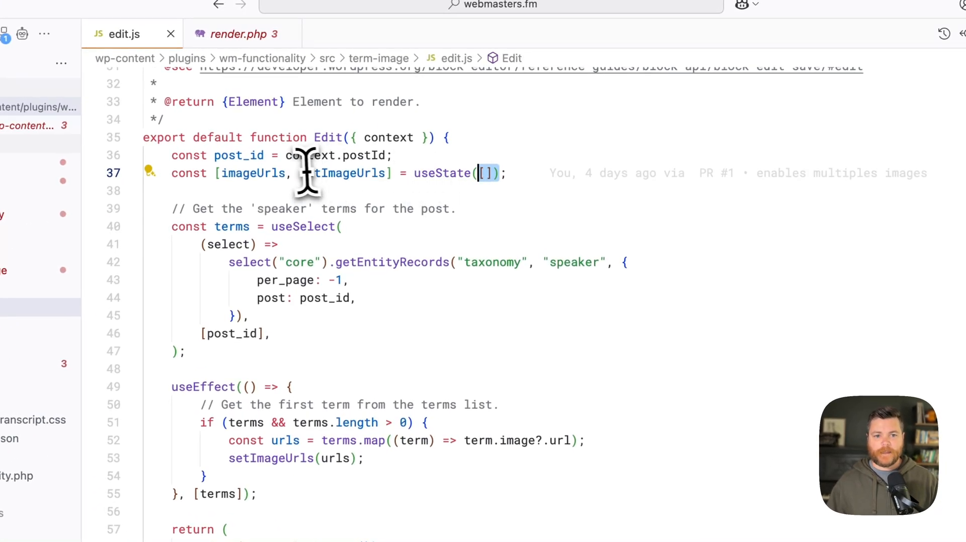
double_click(342, 173)
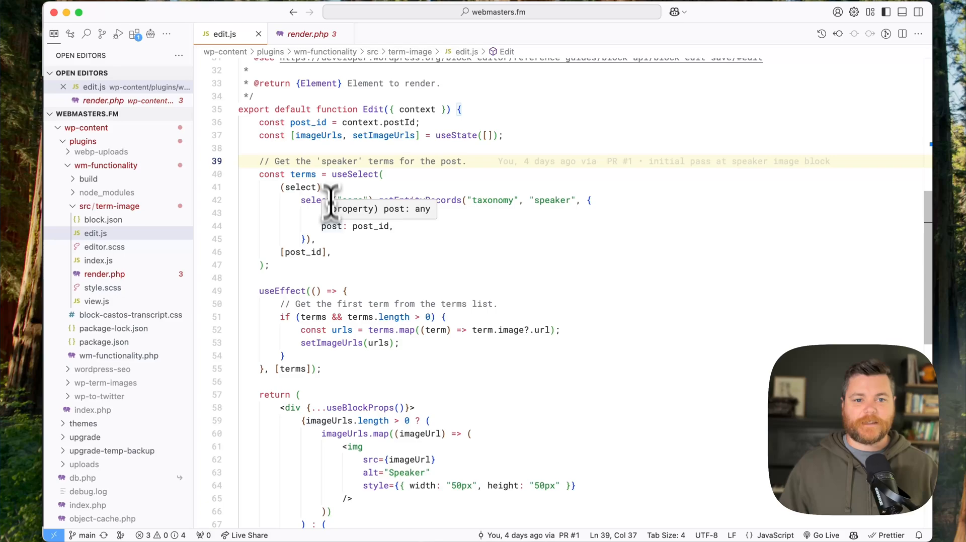
mouse_move(345, 174)
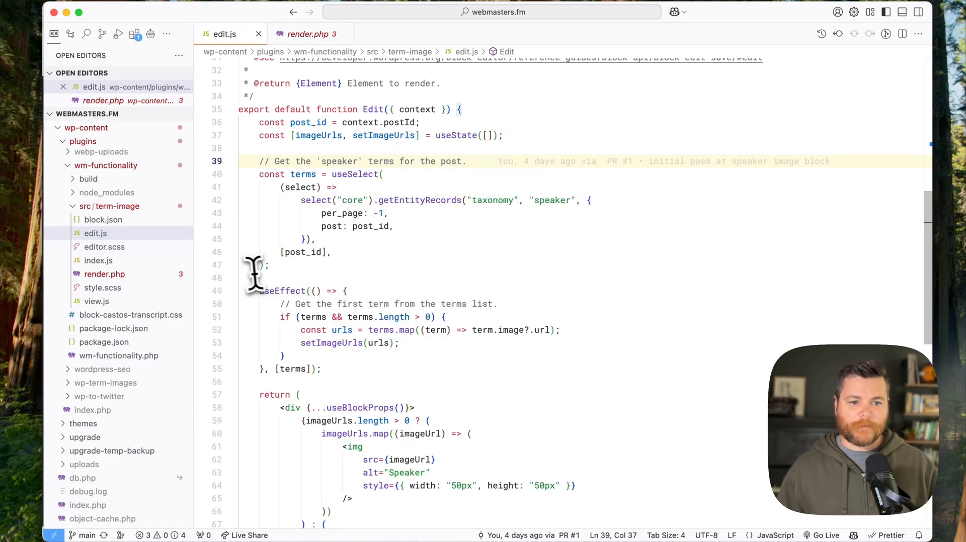
mouse_move(290, 188)
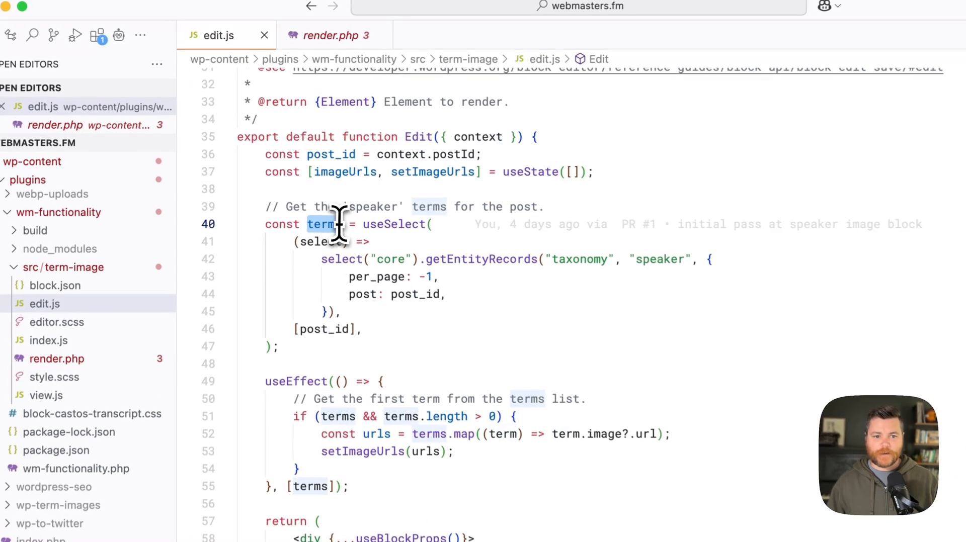
Step: Compare edit.js's useSelect terms query with render.php's get_the_terms speaker lookup
left_click(333, 35)
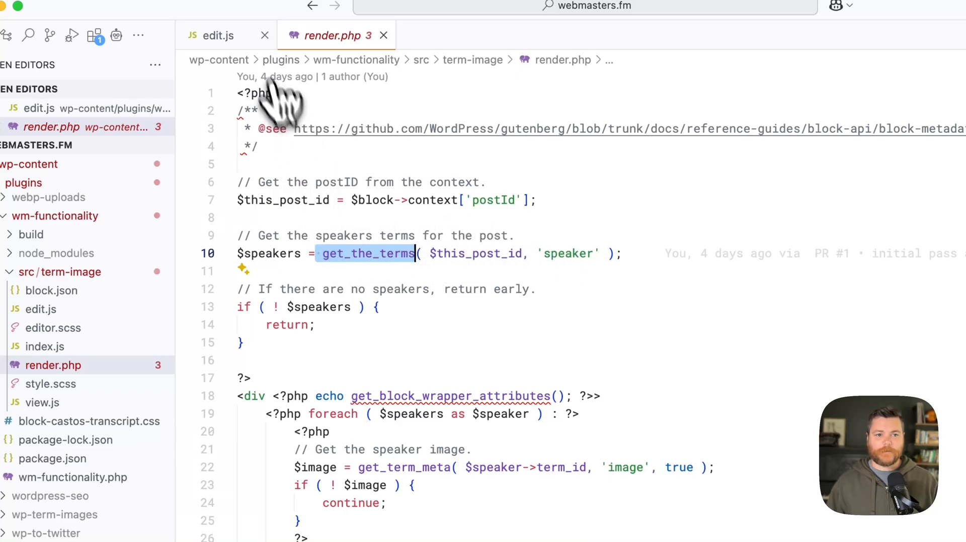
left_click(218, 35)
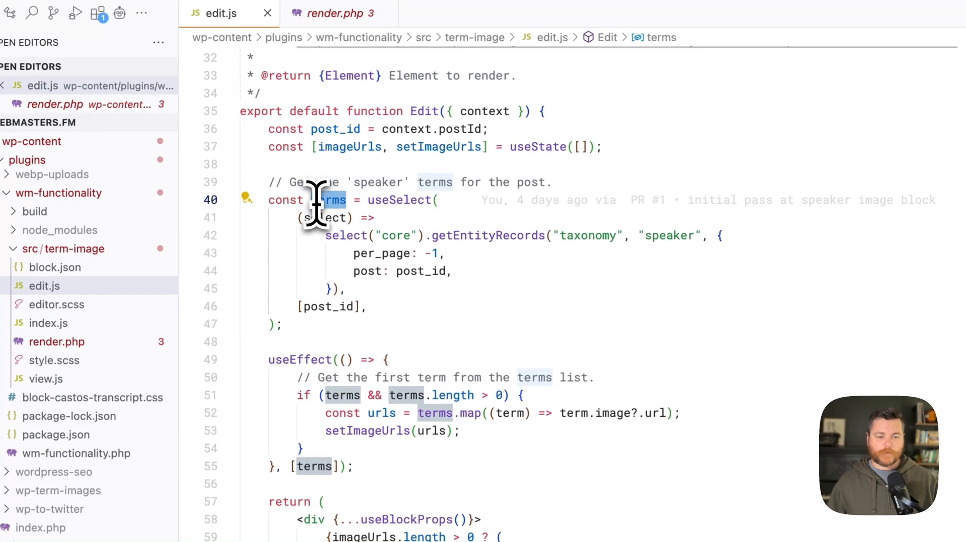
mouse_move(328, 199)
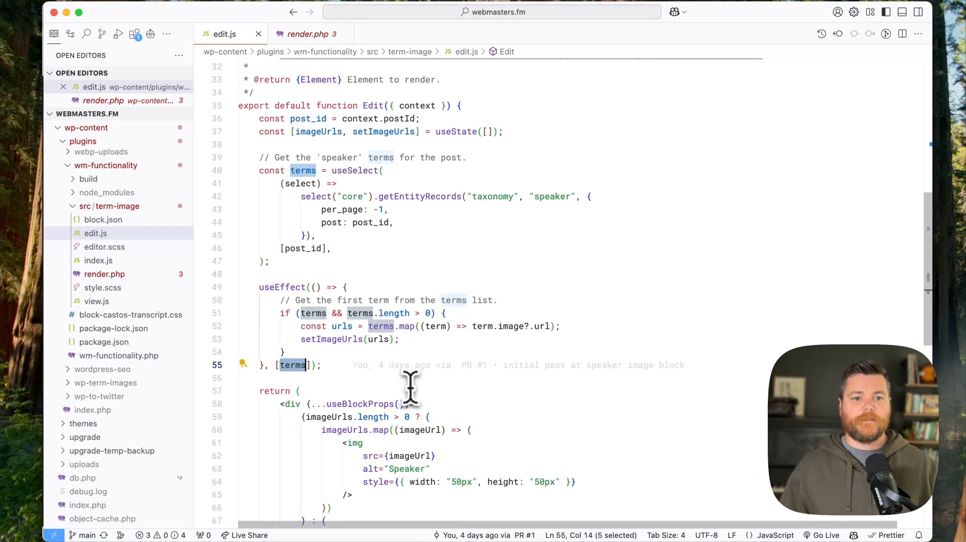
mouse_move(284, 313)
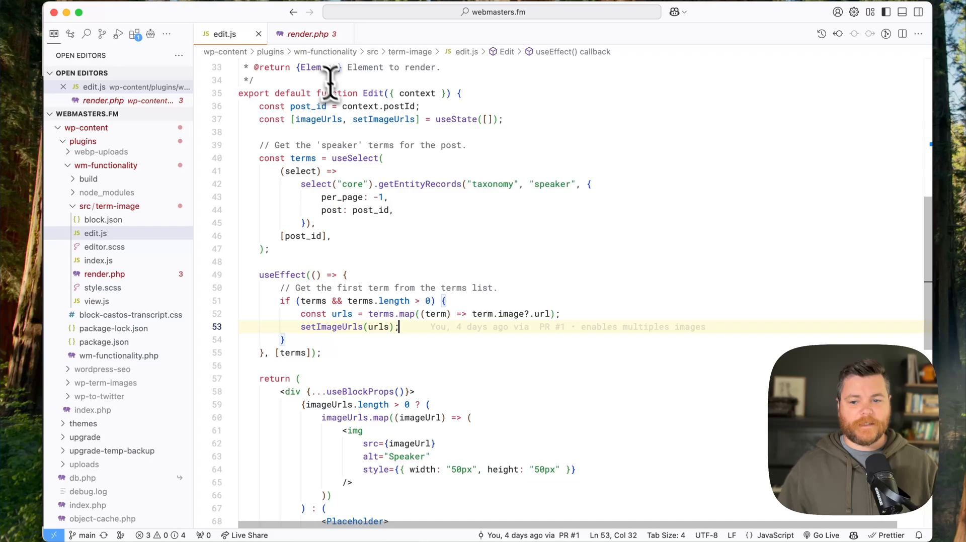
left_click(311, 34)
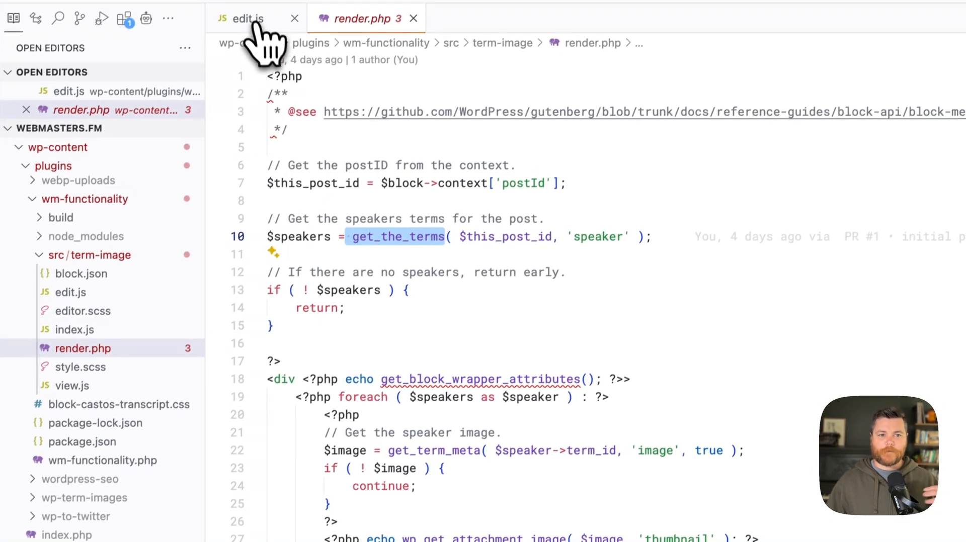
Step: Review edit.js's imageUrls rendering logic down to the Placeholder fallback against render.php
left_click(248, 19)
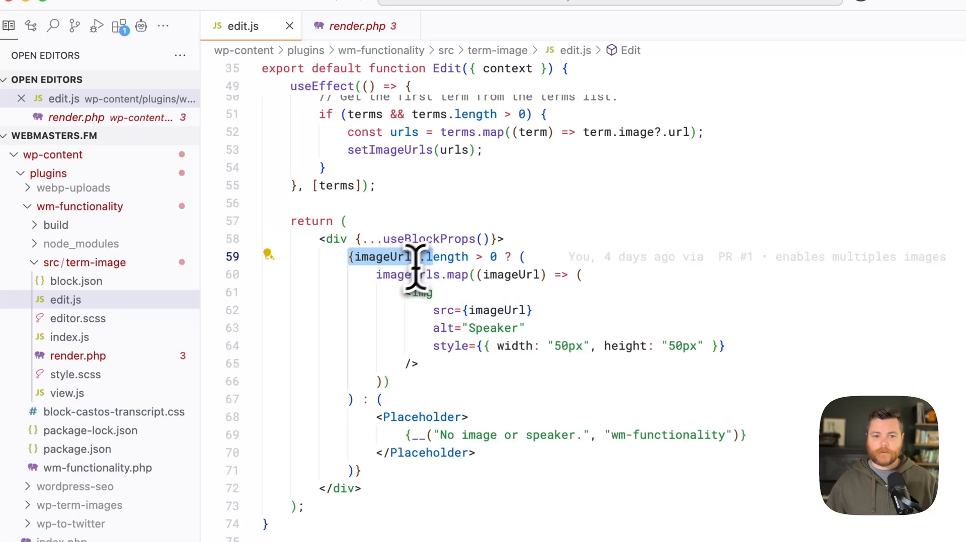
mouse_move(419, 291)
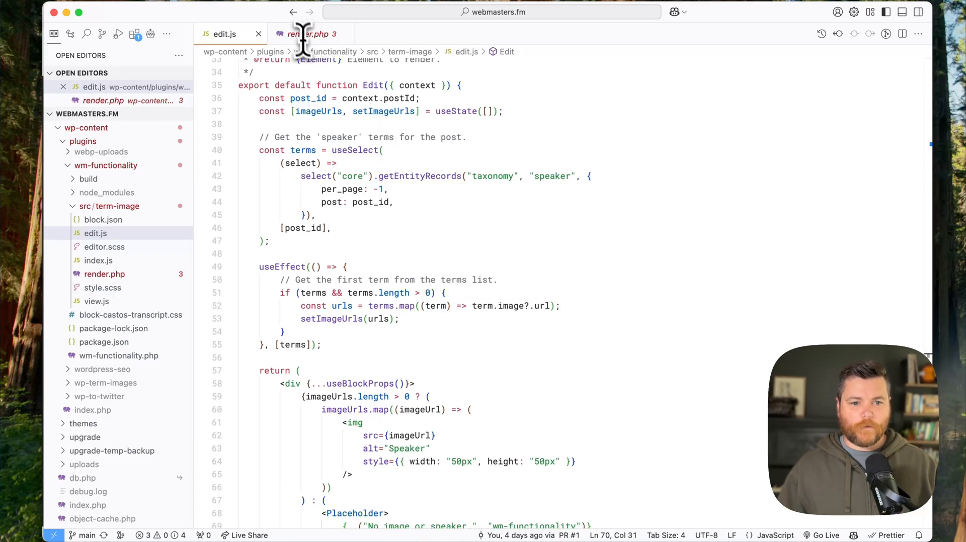
left_click(308, 34)
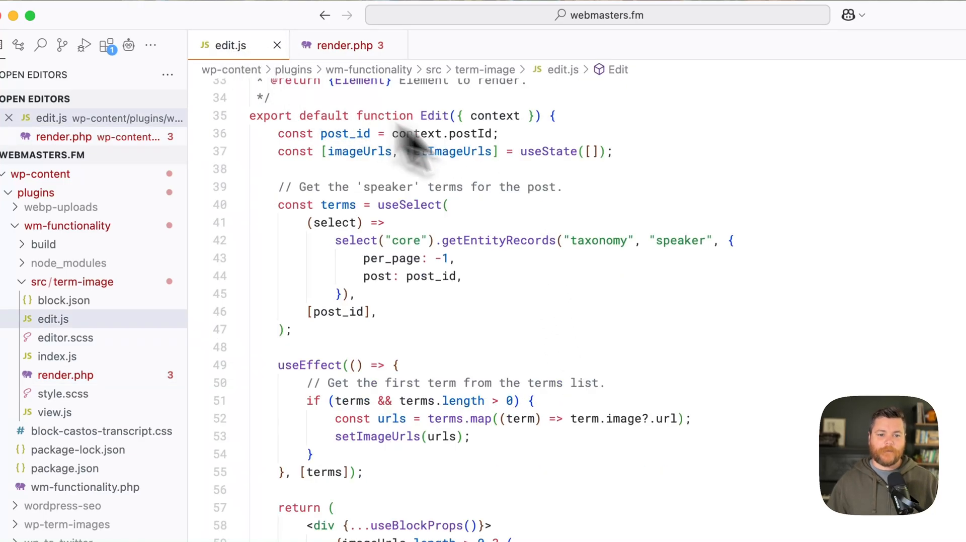
mouse_move(566, 215)
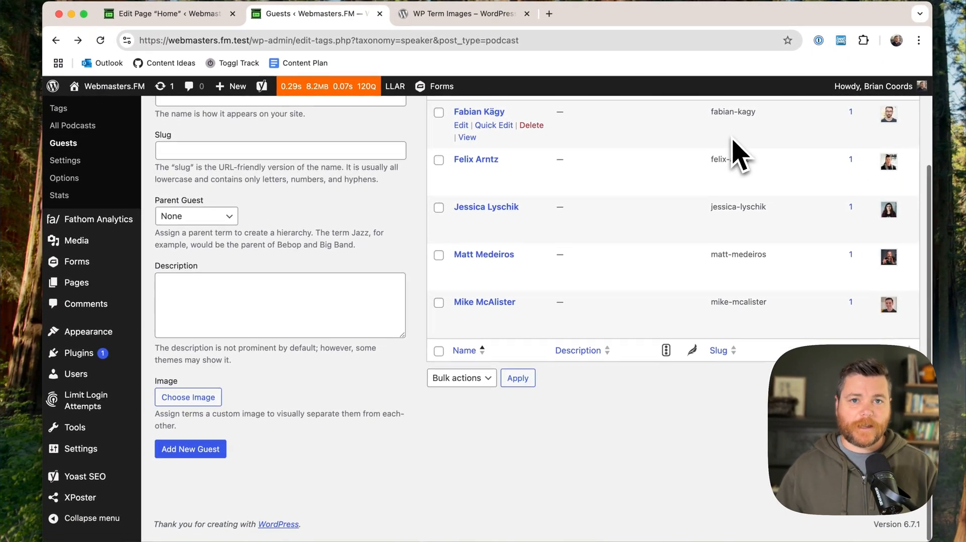
scroll("down", 3)
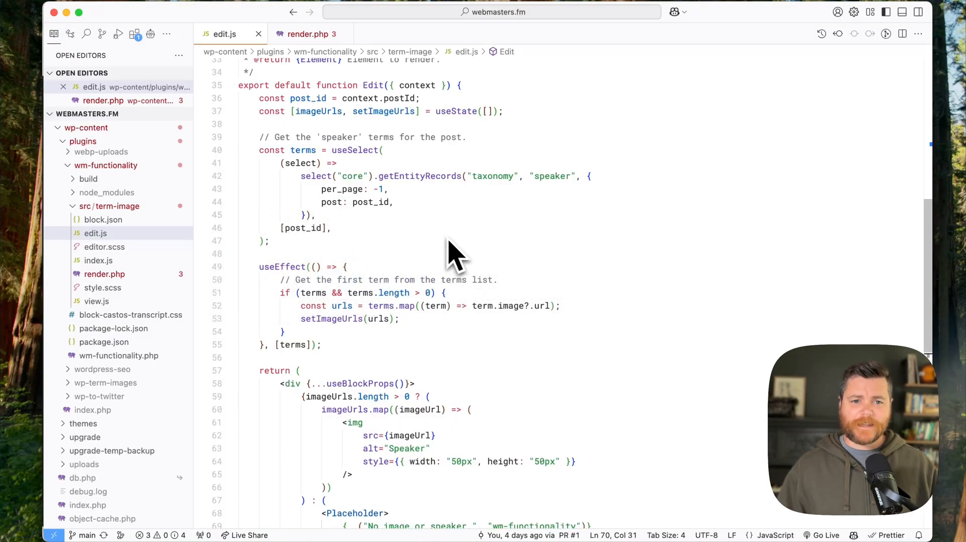
mouse_move(458, 258)
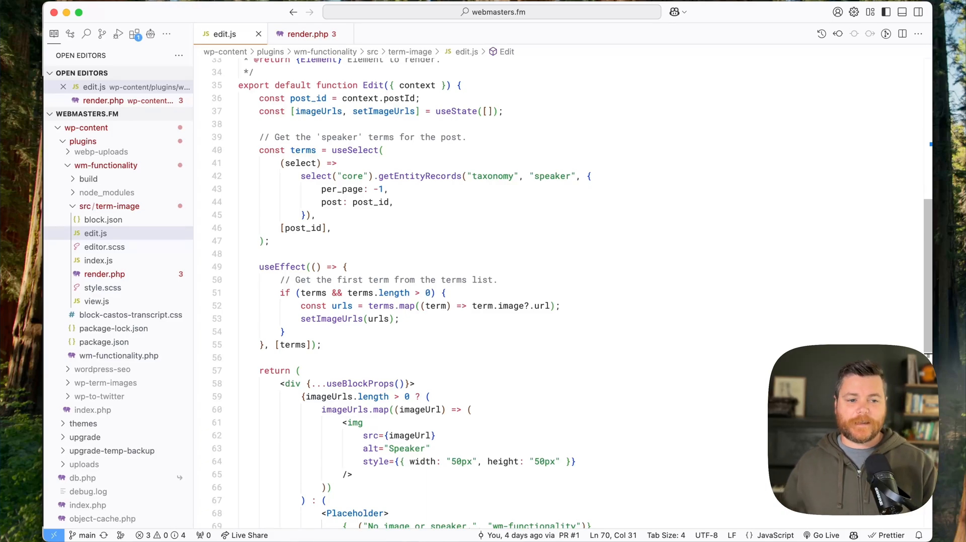
mouse_move(470, 255)
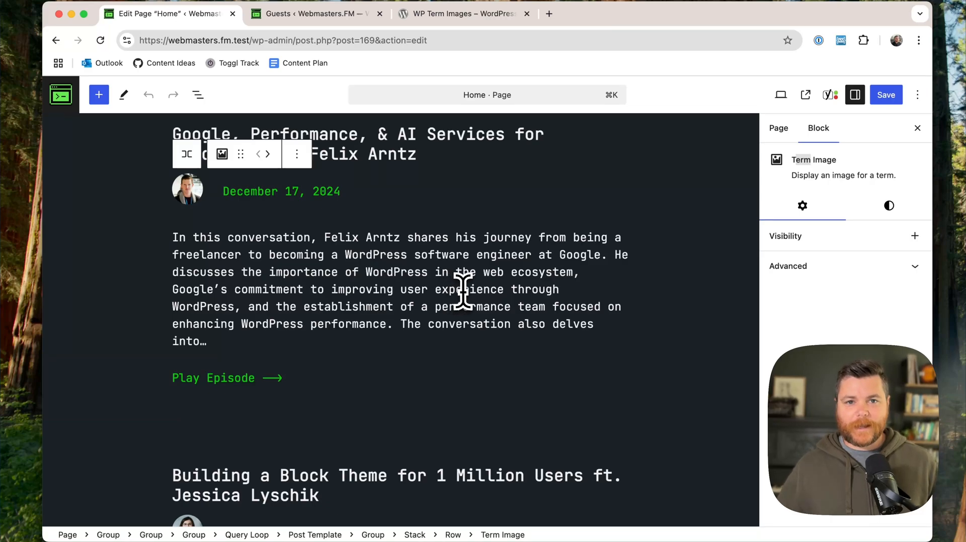
mouse_move(463, 290)
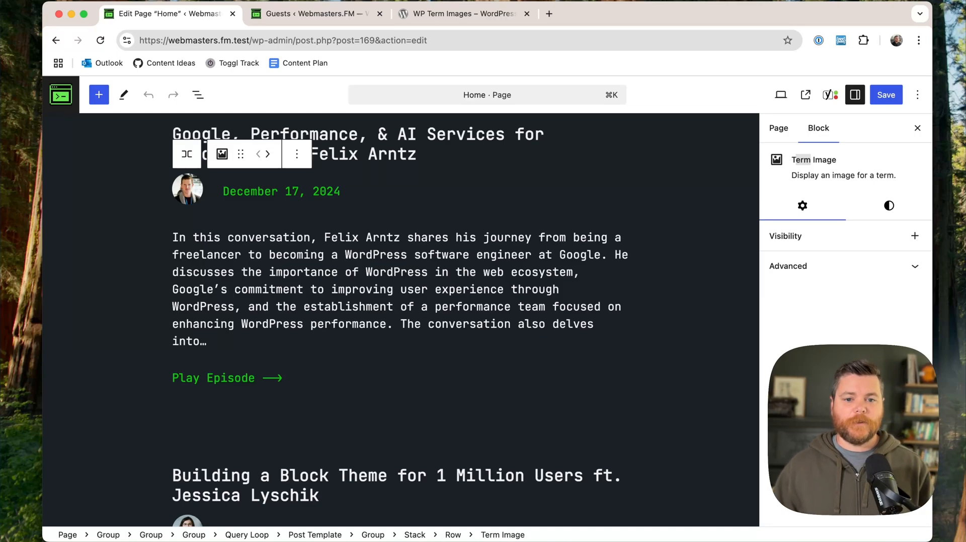
mouse_move(446, 289)
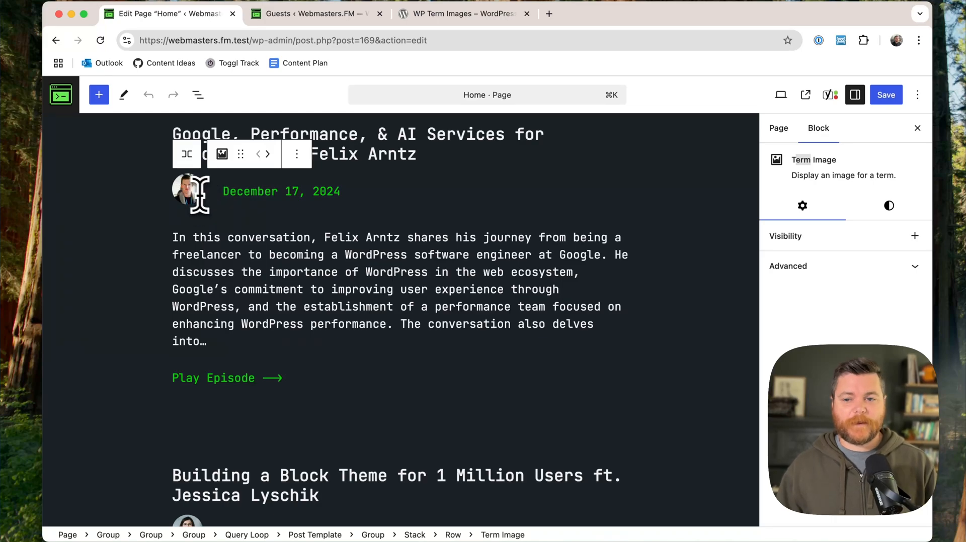
Step: View the WP Term Images plugin page on WordPress.org, then return to the site's Guests list
left_click(464, 13)
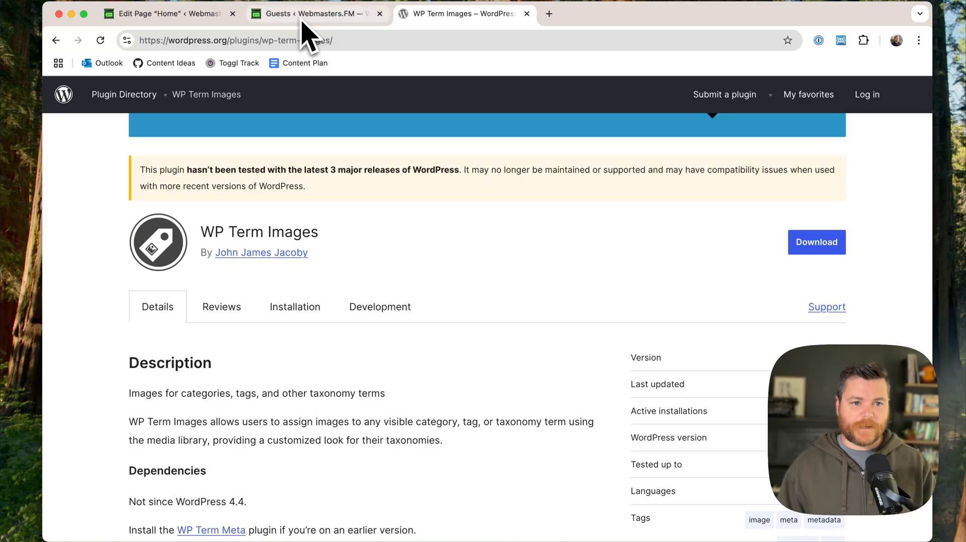
mouse_move(314, 13)
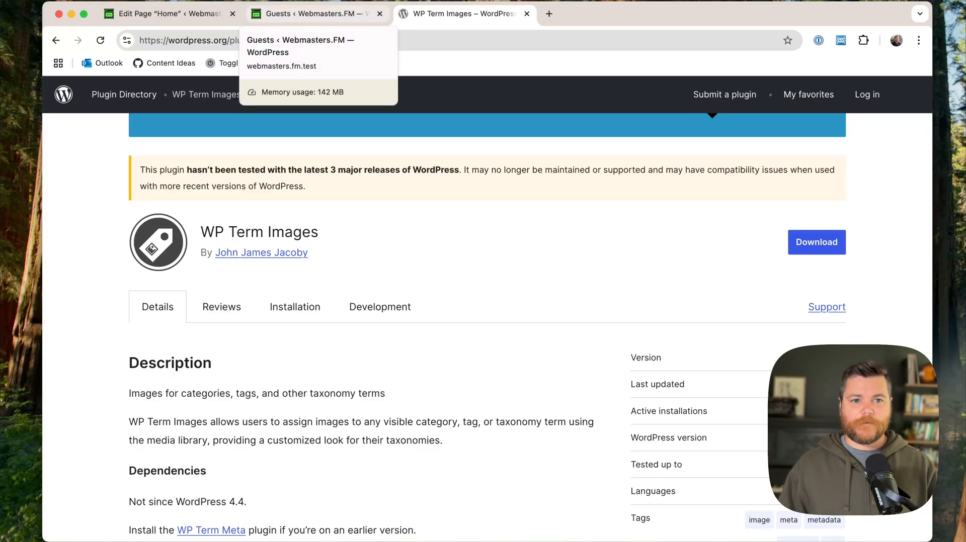
left_click(314, 13)
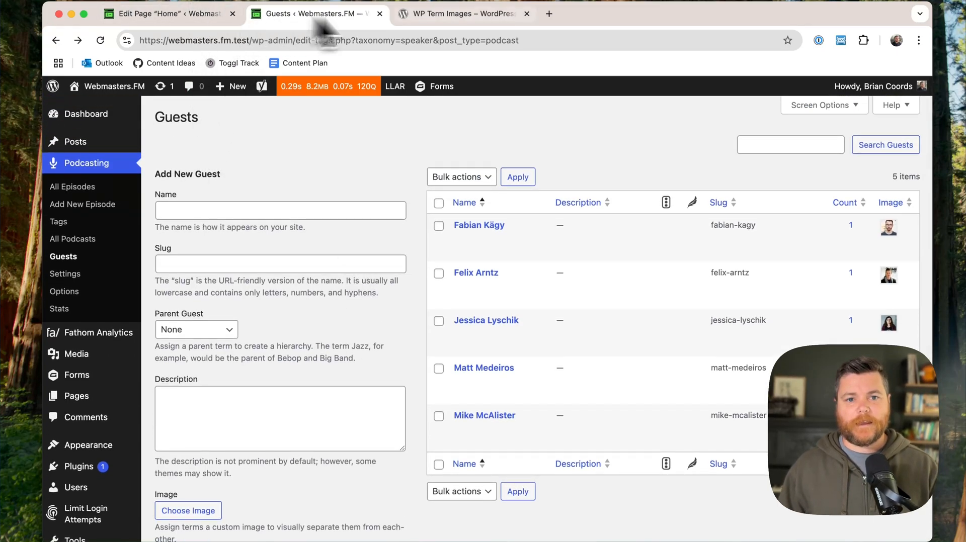
Step: Back in the Home page editor, scroll through episodes showing Felix Arntz's and Jessica Lyschik's headshots
left_click(166, 13)
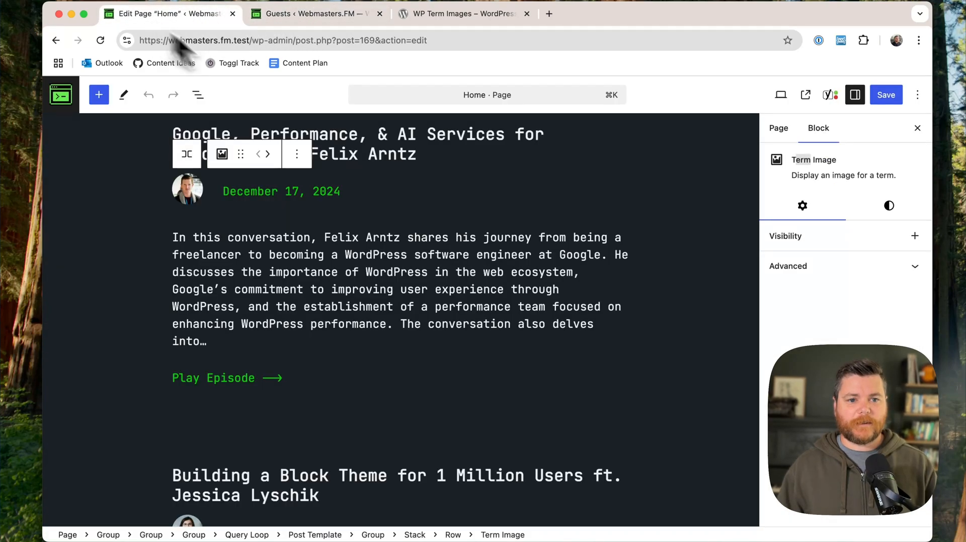
scroll("down", 3)
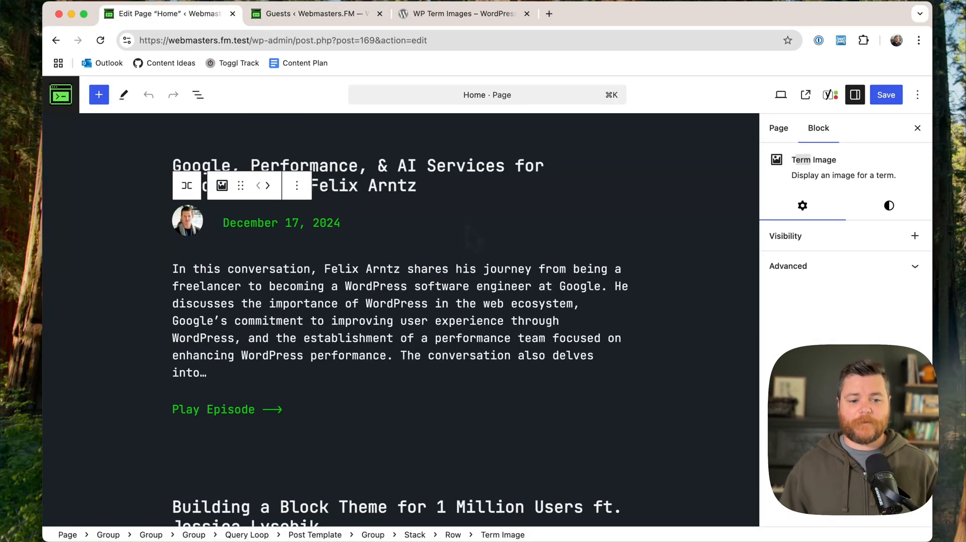
scroll("down", 3)
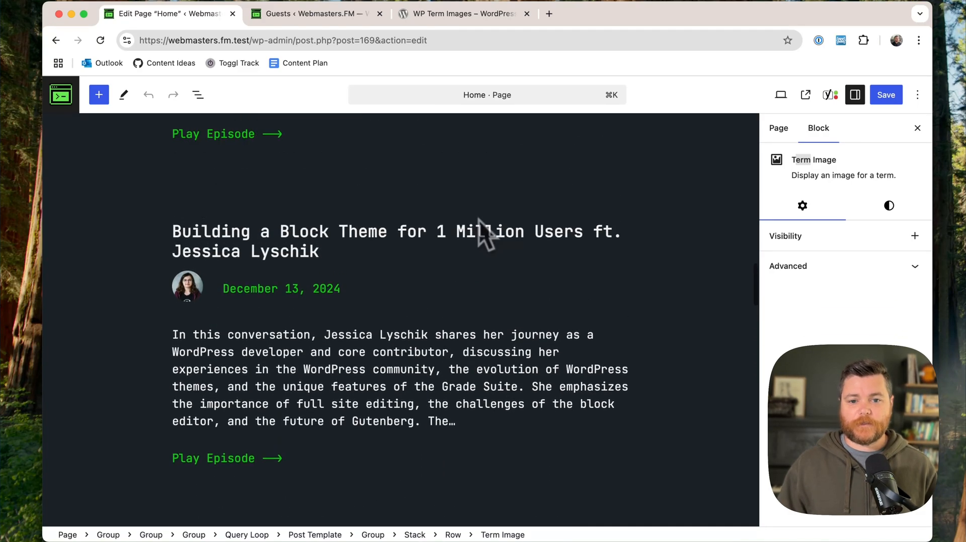
scroll("down", 3)
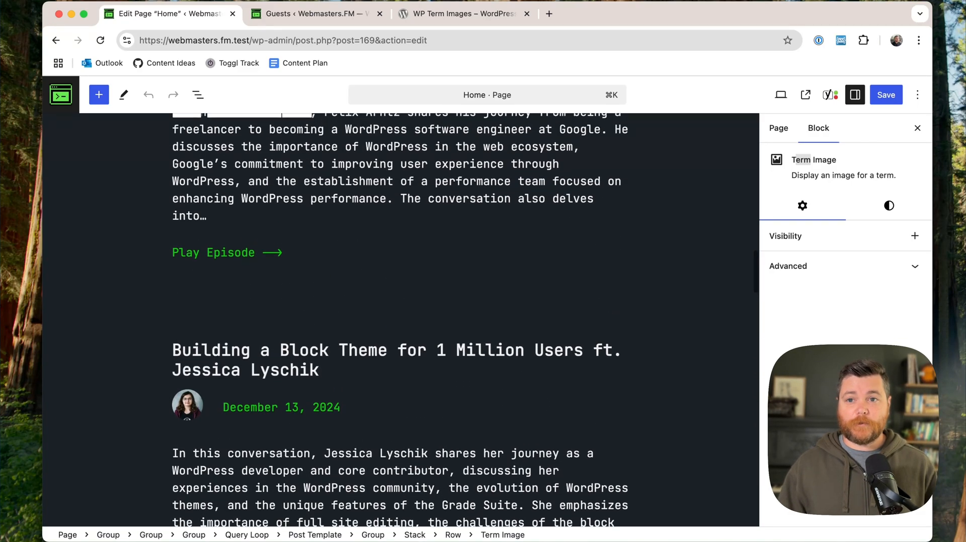
scroll("down", 3)
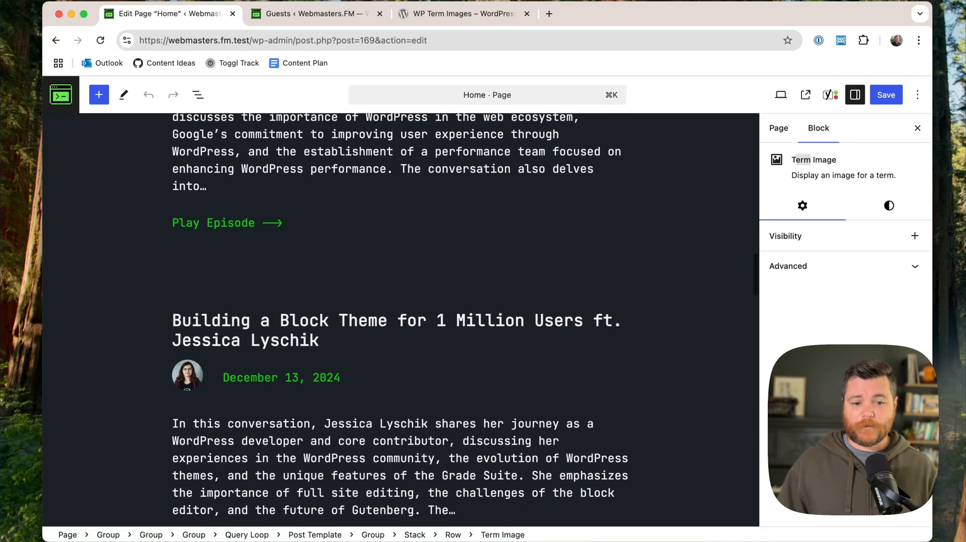
scroll("down", 3)
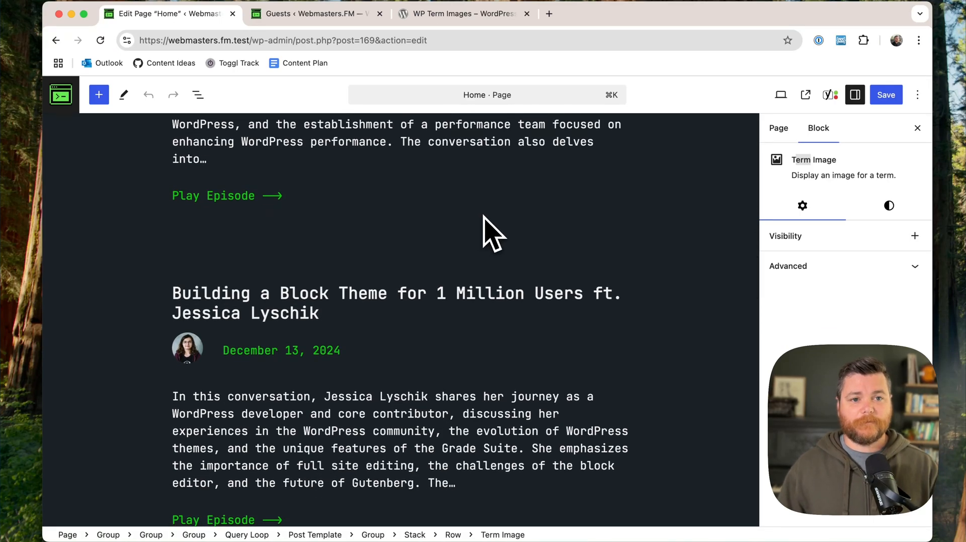